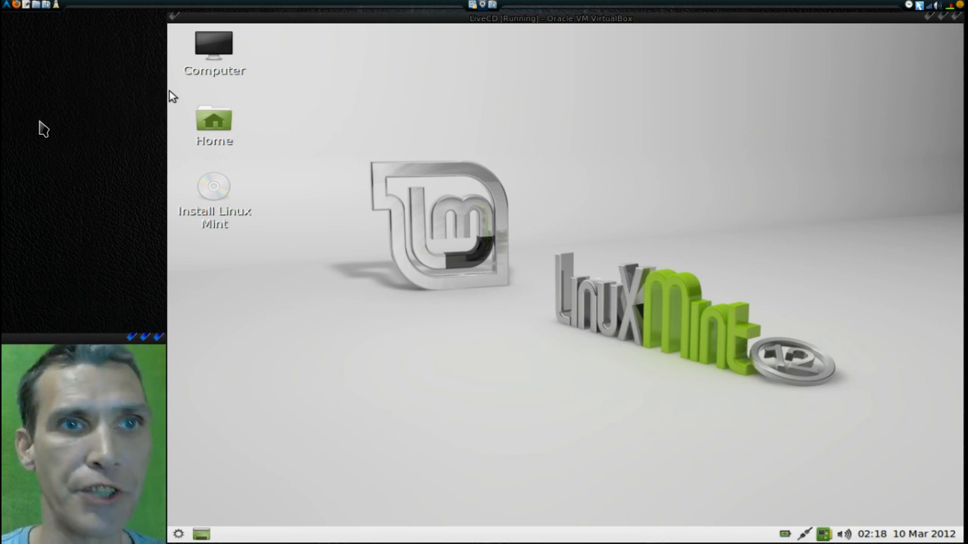
mouse_move(448, 377)
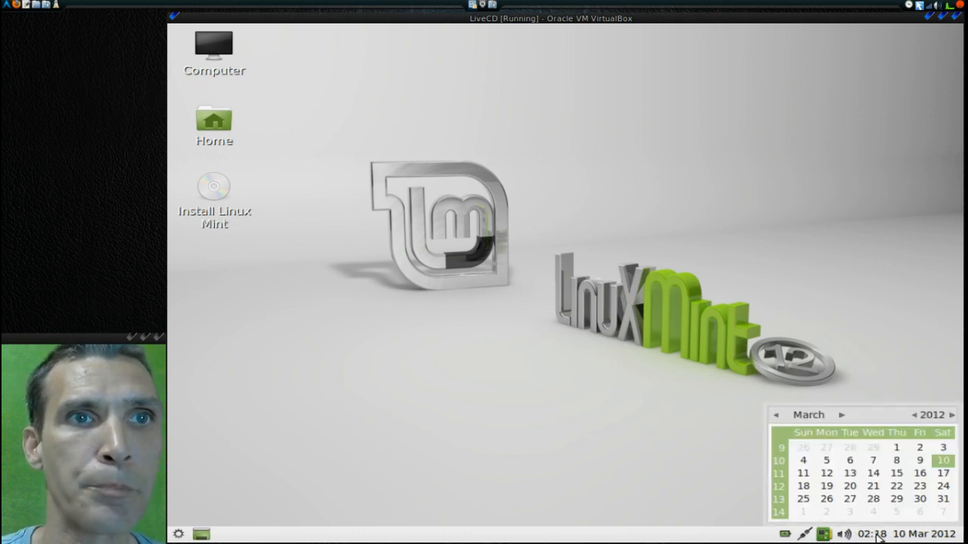
- Dismiss the panel calendar and bring up the applications menu's Internet programs
click(838, 534)
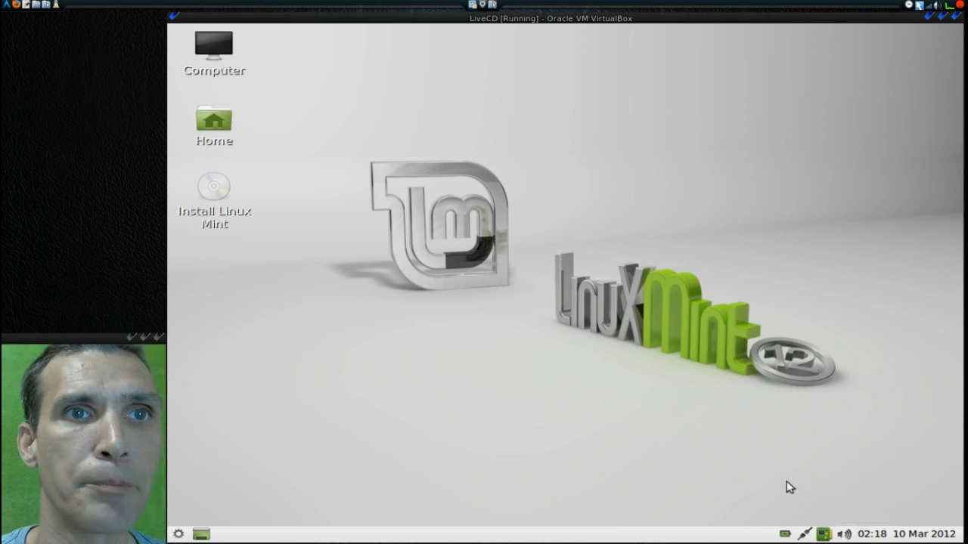
mouse_move(259, 536)
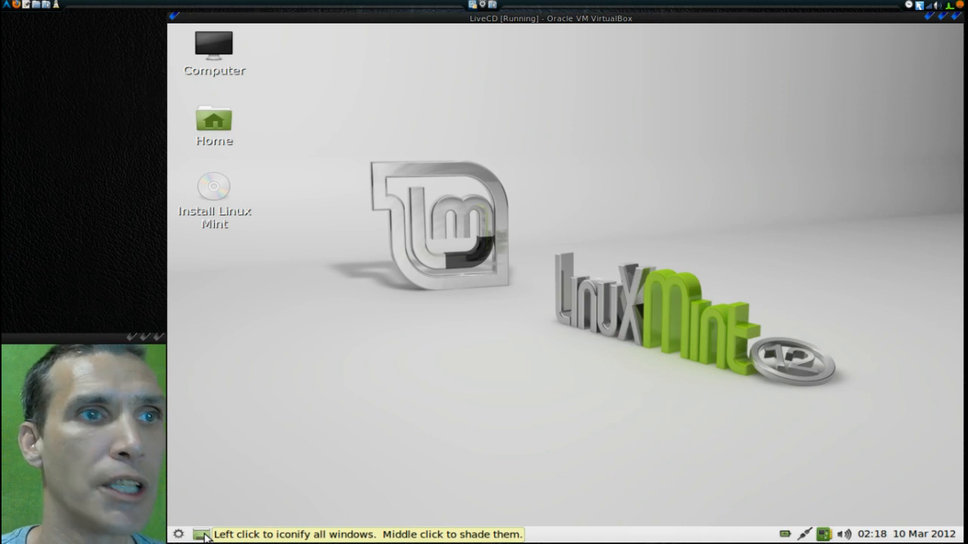
mouse_move(199, 535)
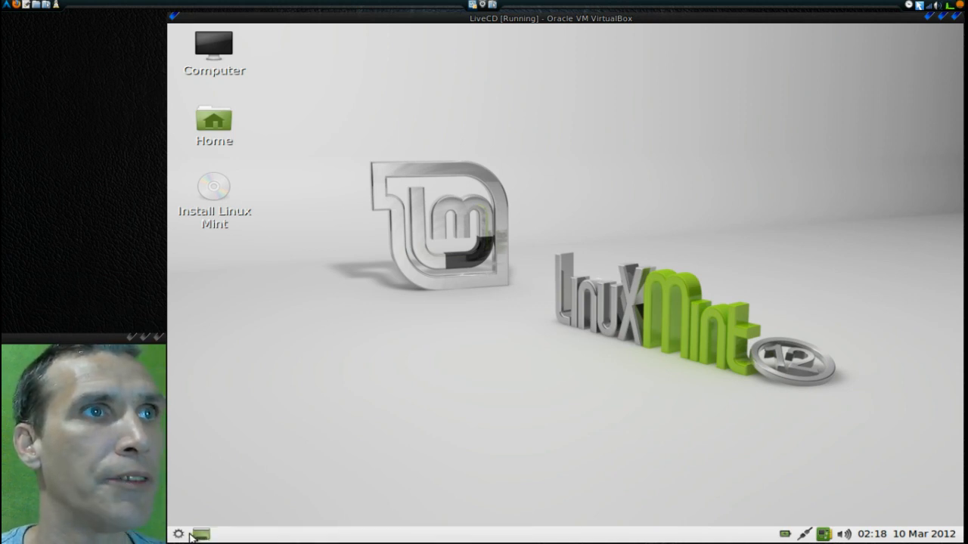
mouse_move(217, 51)
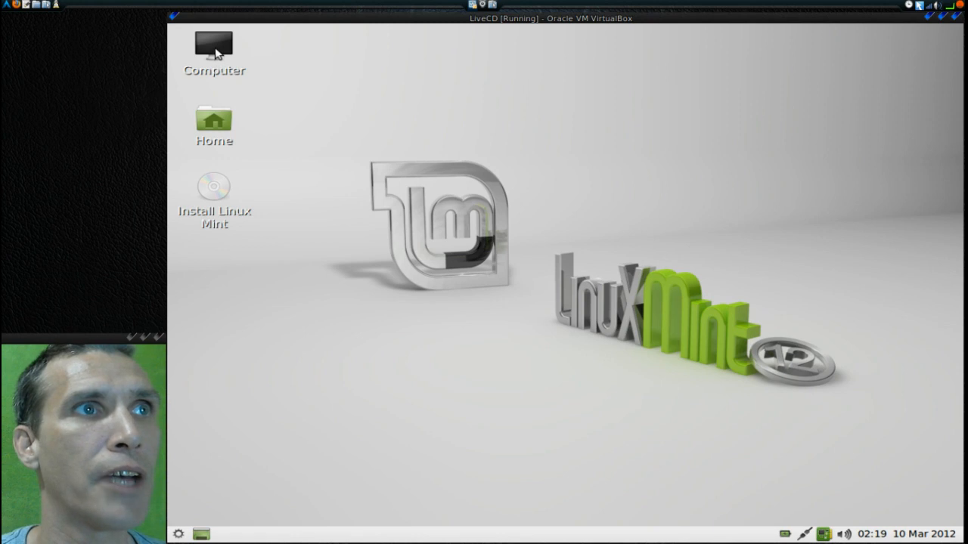
mouse_move(219, 198)
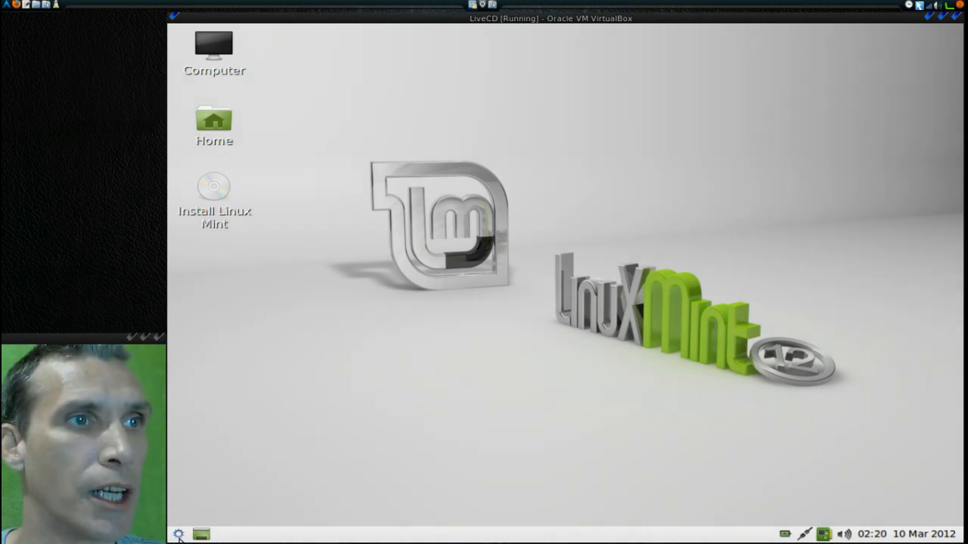
click(179, 535)
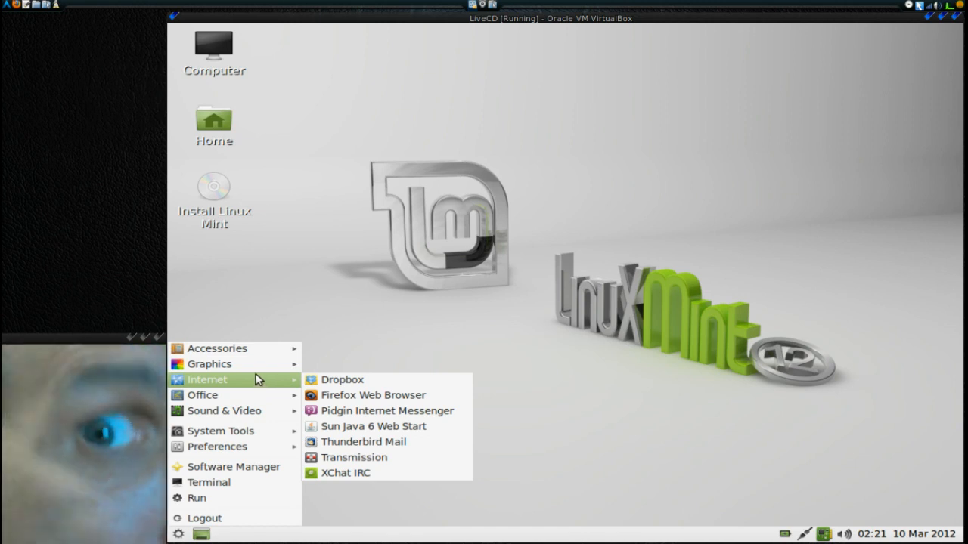
mouse_move(210, 363)
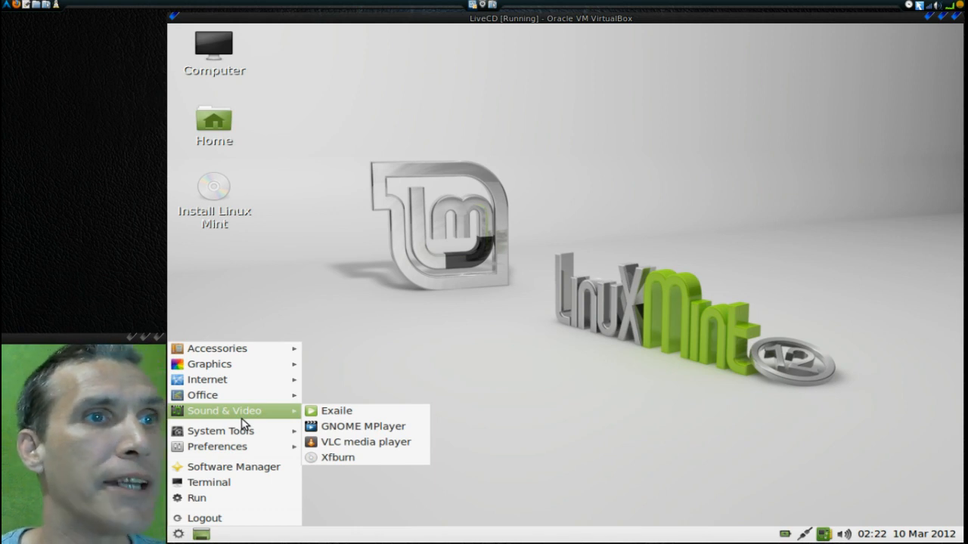
mouse_move(221, 431)
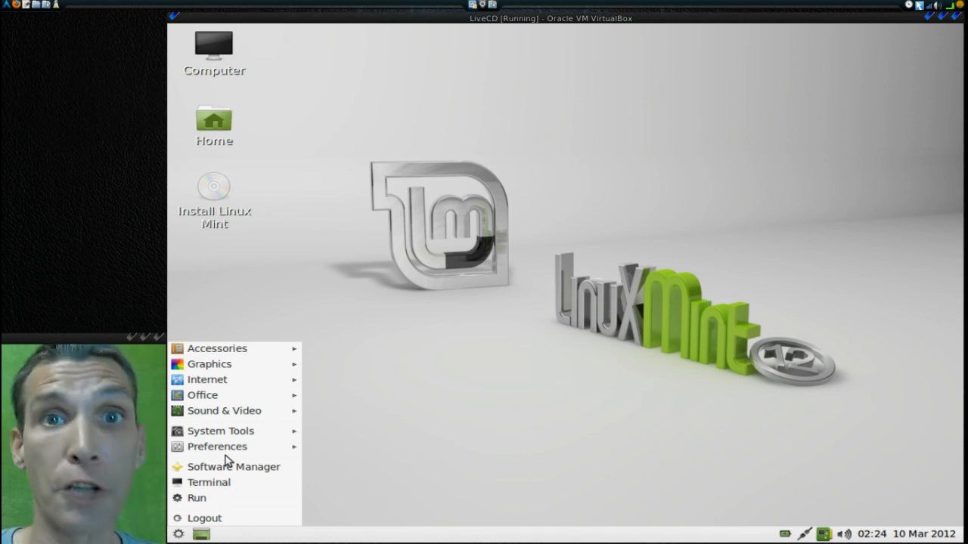
- Dismiss the applications menu by clicking empty desktop space
click(580, 233)
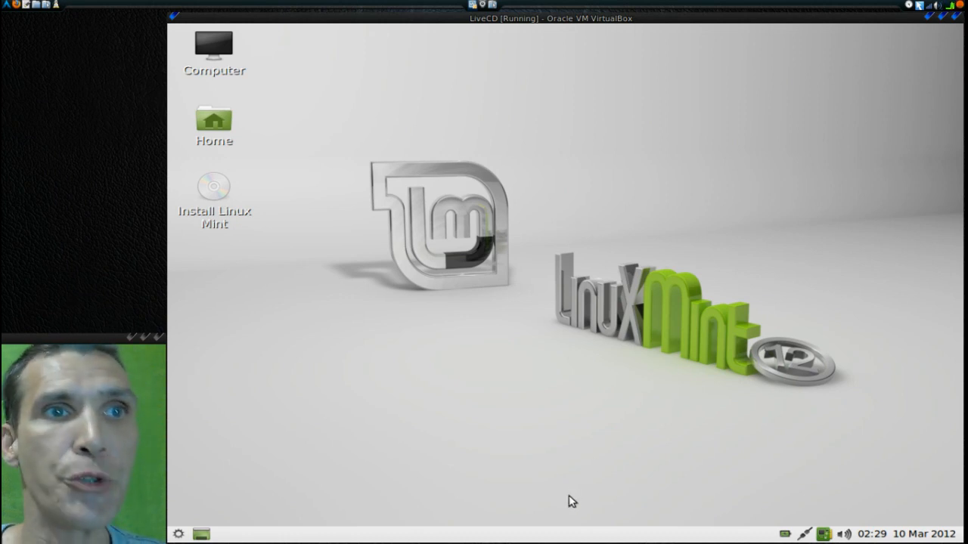
- In Panel Preferences > Appearance, set the panel background to follow the system theme
right_click(559, 533)
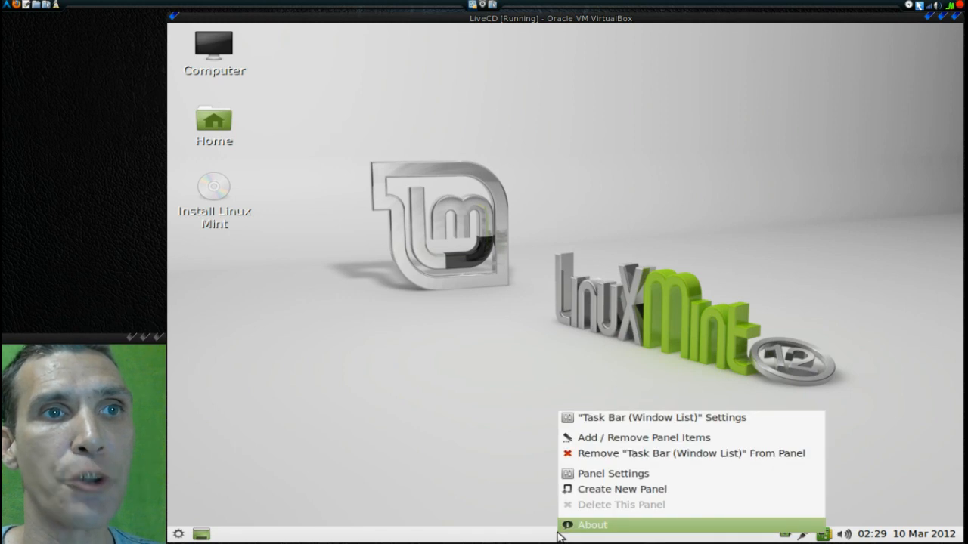
mouse_move(602, 474)
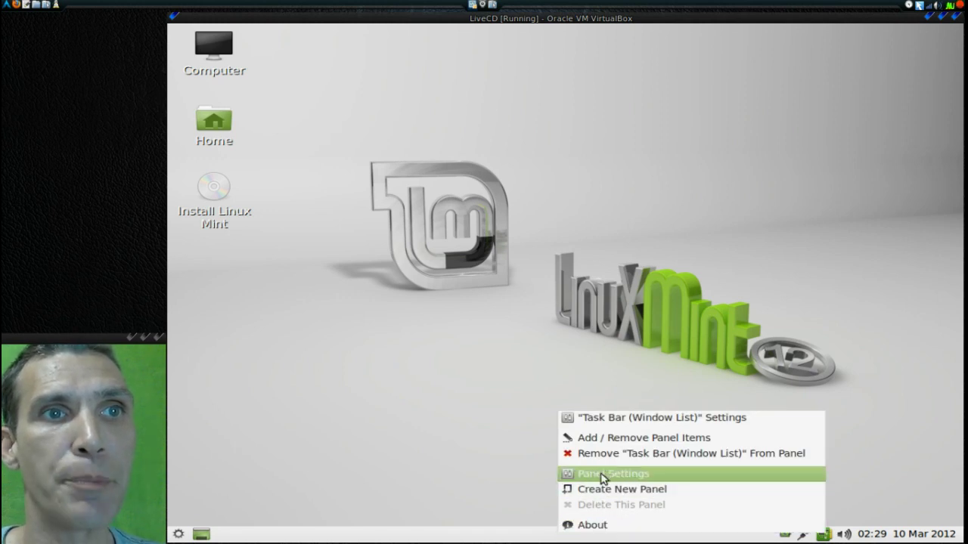
click(612, 474)
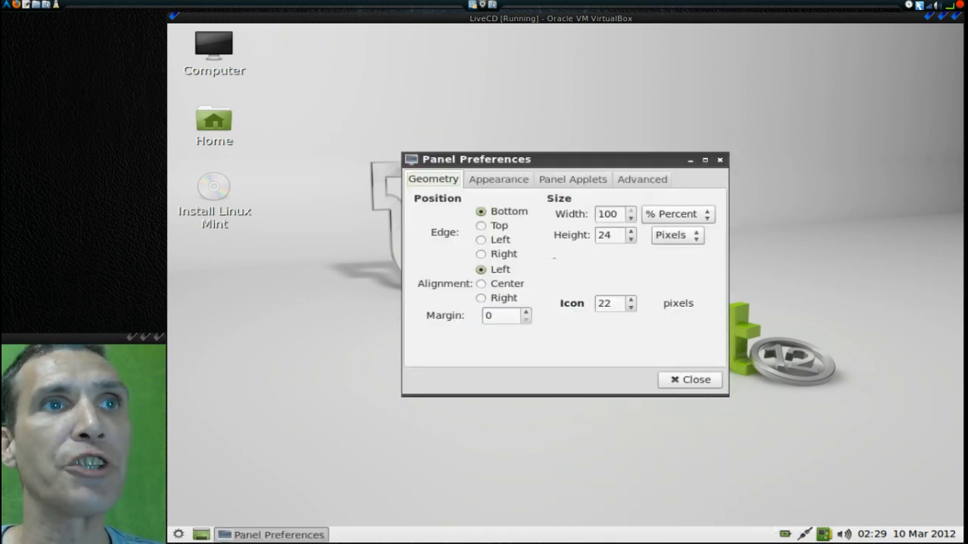
click(498, 179)
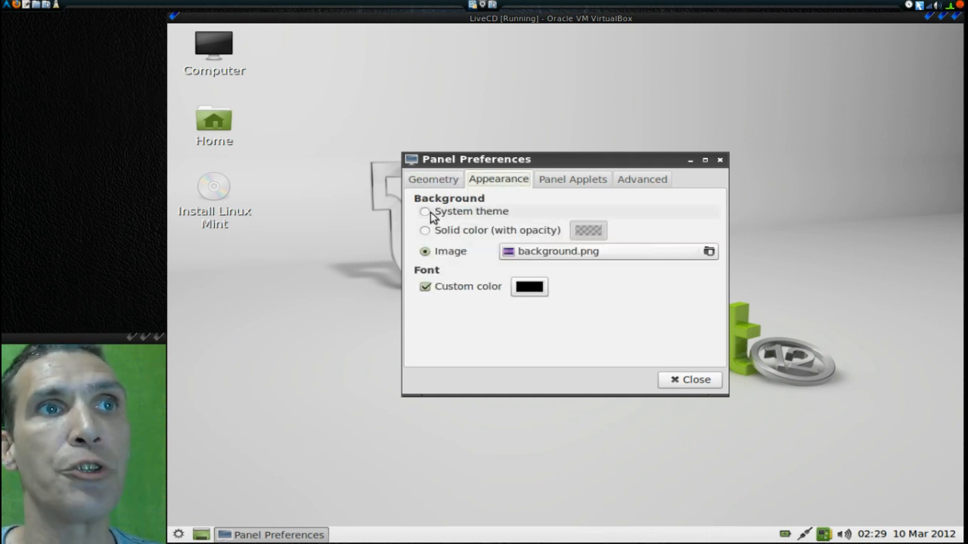
click(424, 212)
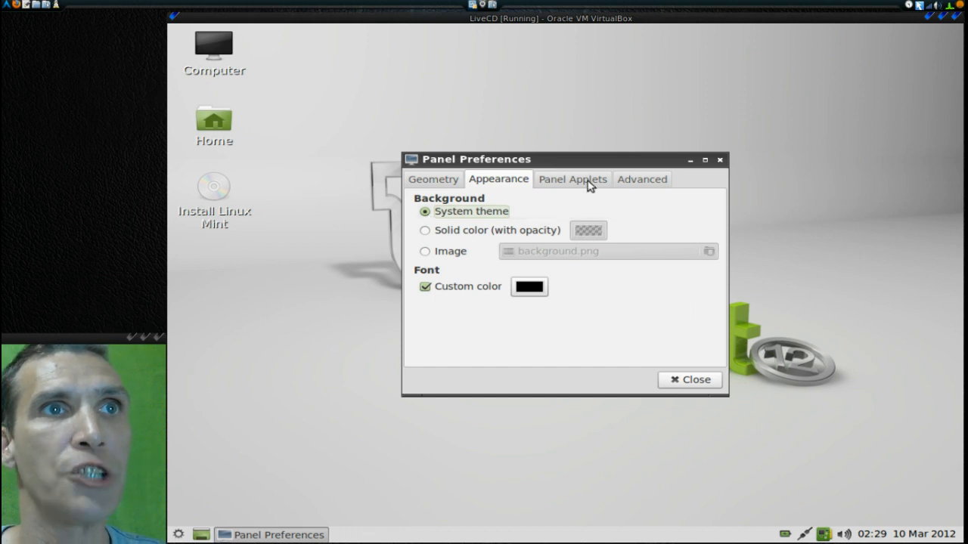
- Review the Panel Applets list and the Advanced panel settings
click(572, 179)
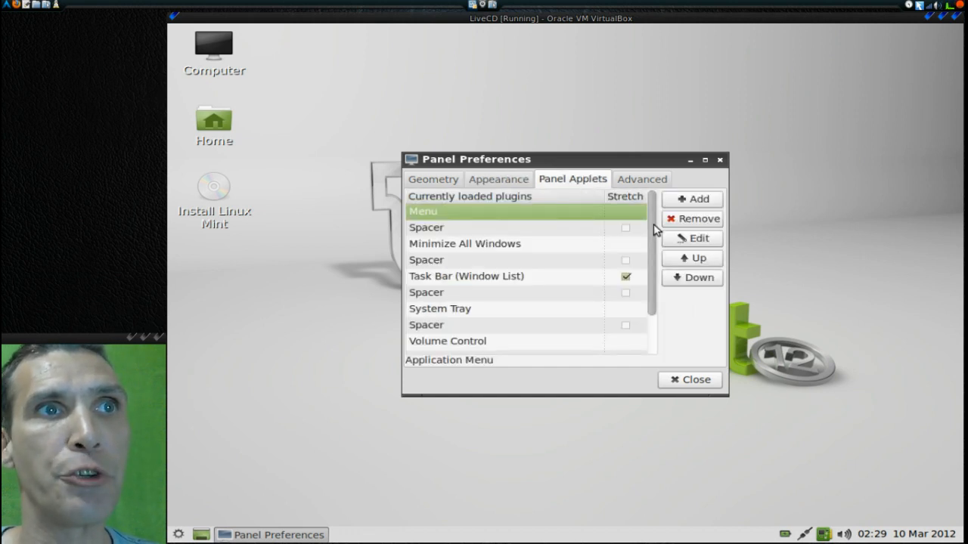
scroll(down, 3)
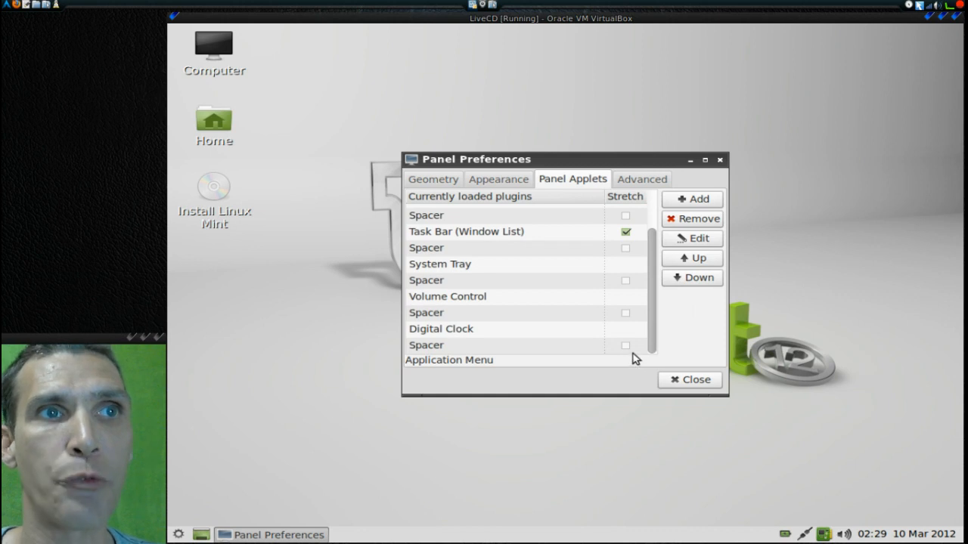
scroll(up, 3)
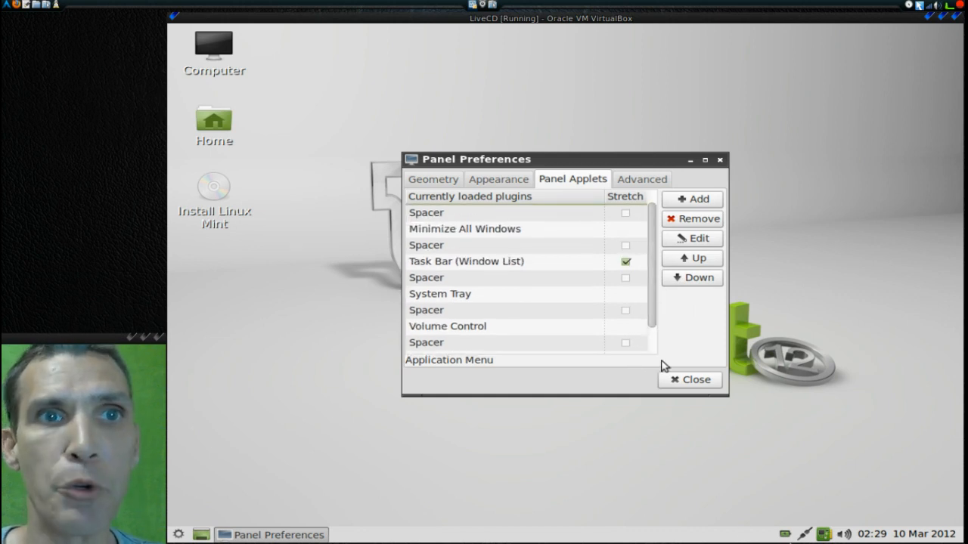
mouse_move(661, 189)
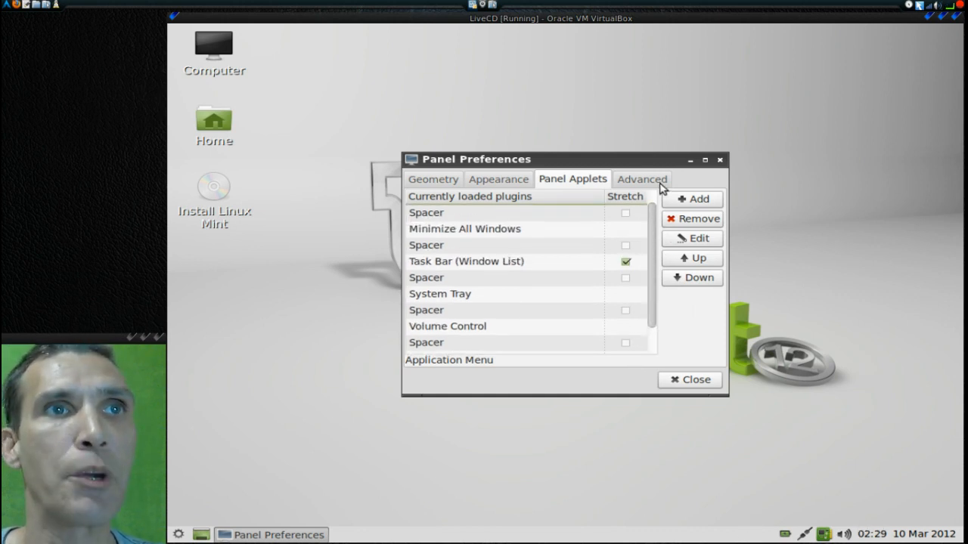
click(641, 179)
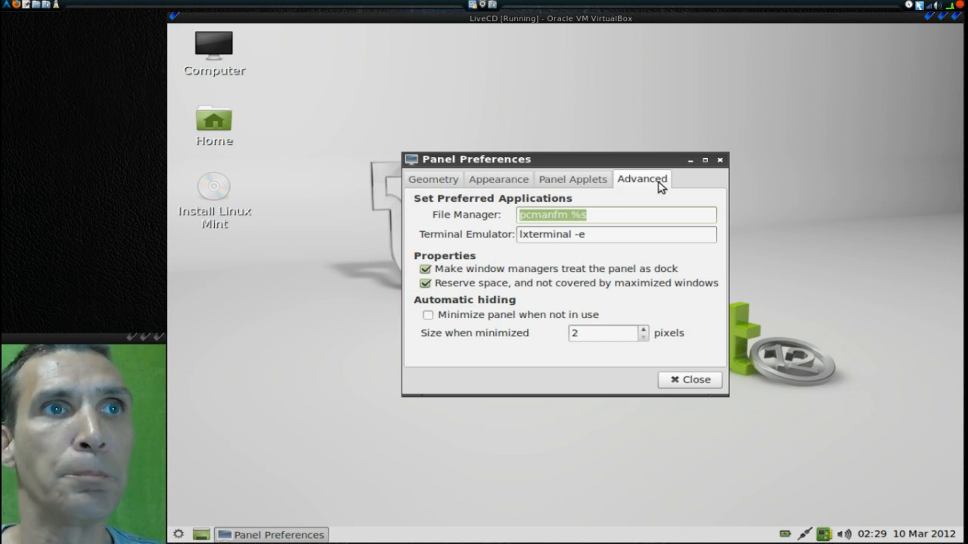
mouse_move(484, 212)
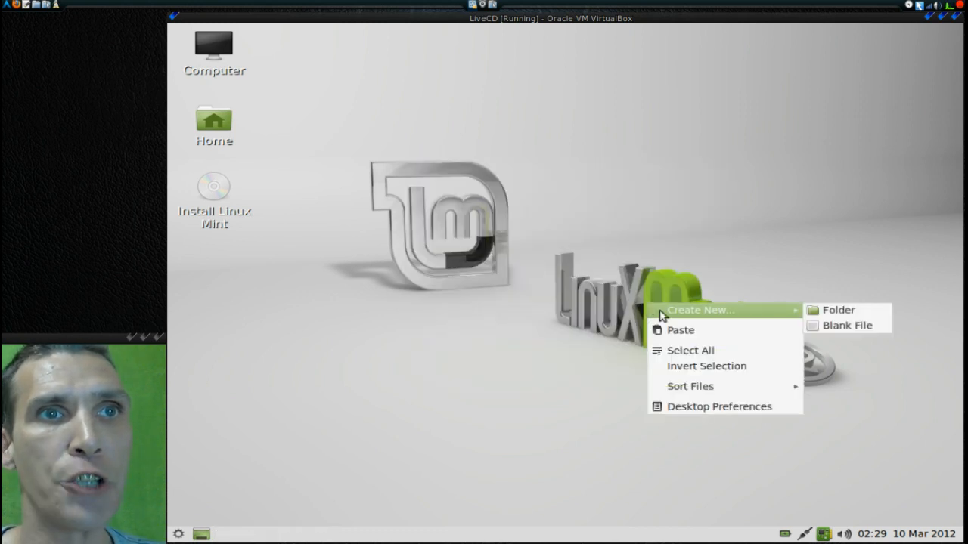
- In Desktop Preferences, browse wallpaper images (pr09studio_nature, light, gelsan_logo, curve)
click(707, 419)
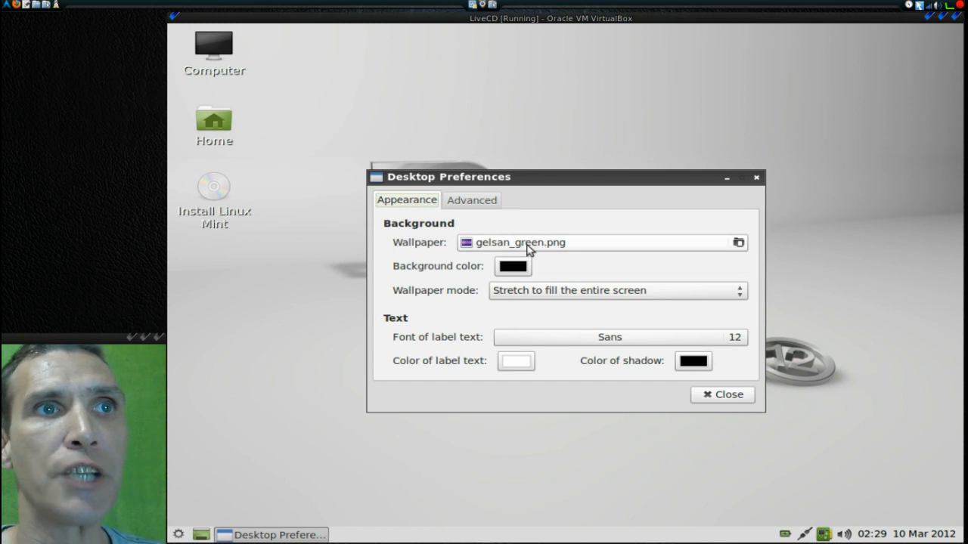
click(738, 243)
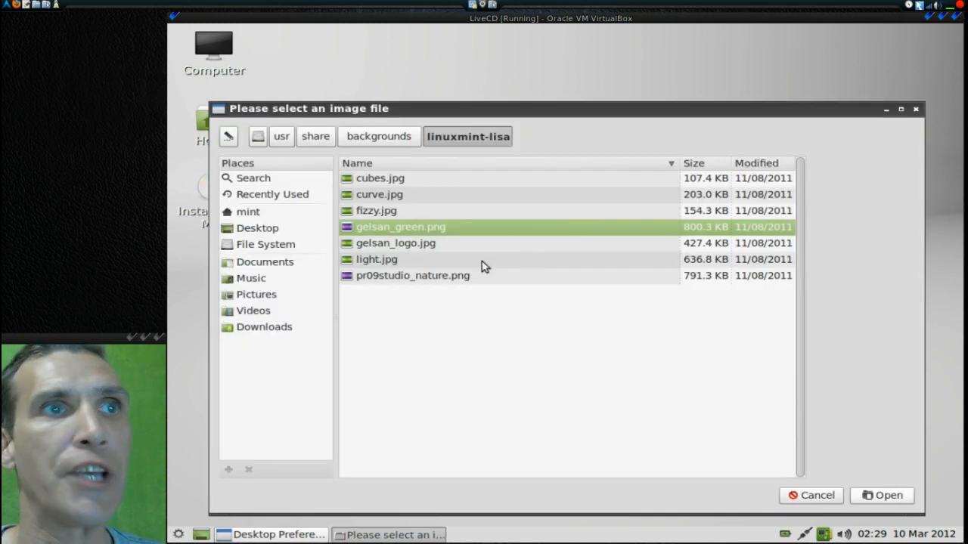
click(412, 275)
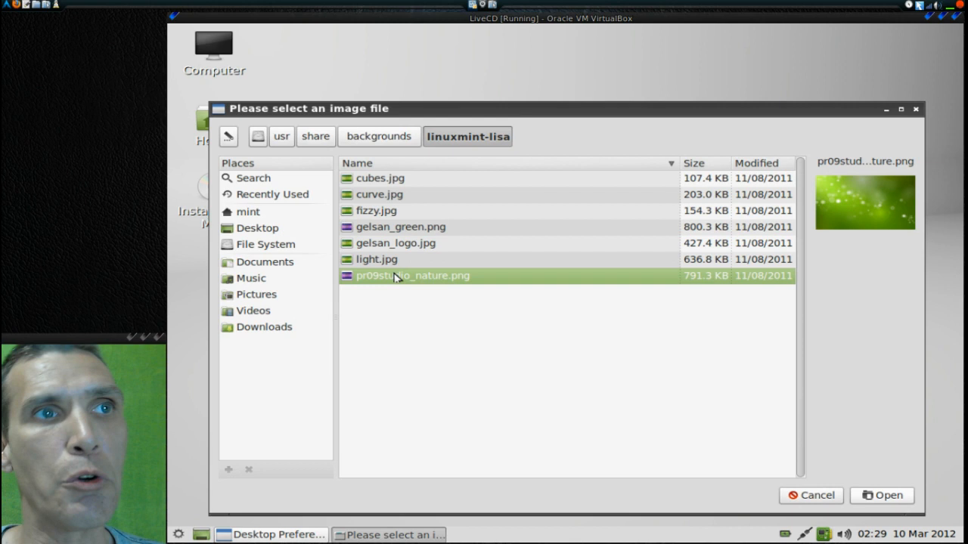
click(376, 259)
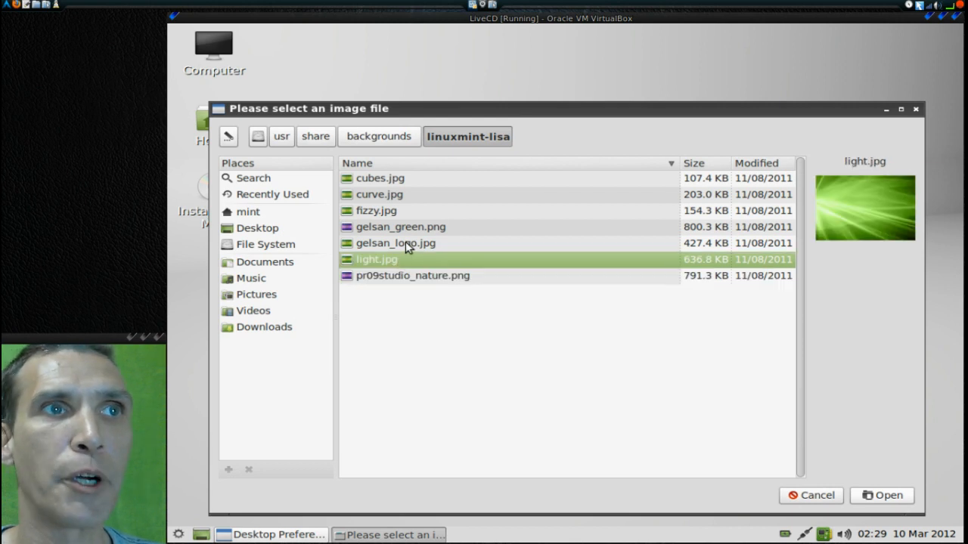
click(395, 242)
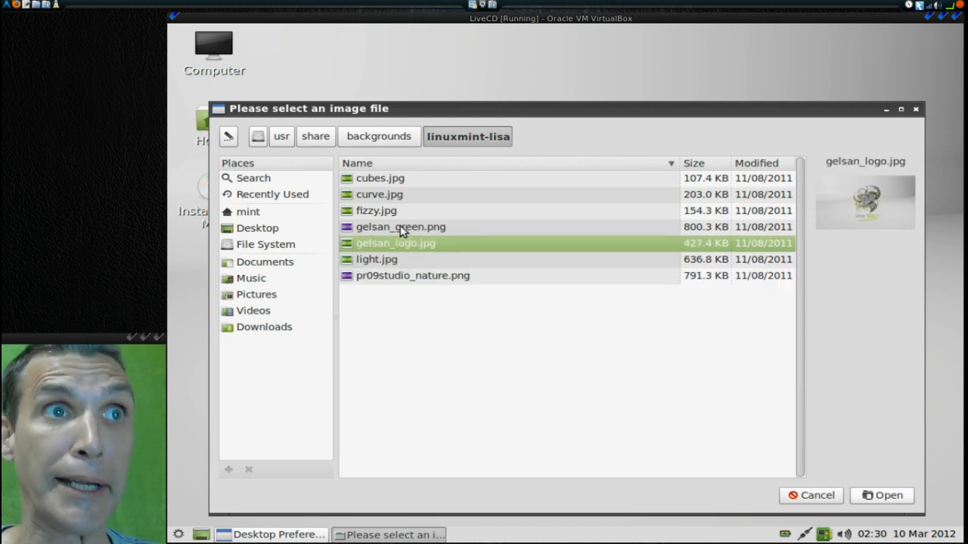
click(379, 194)
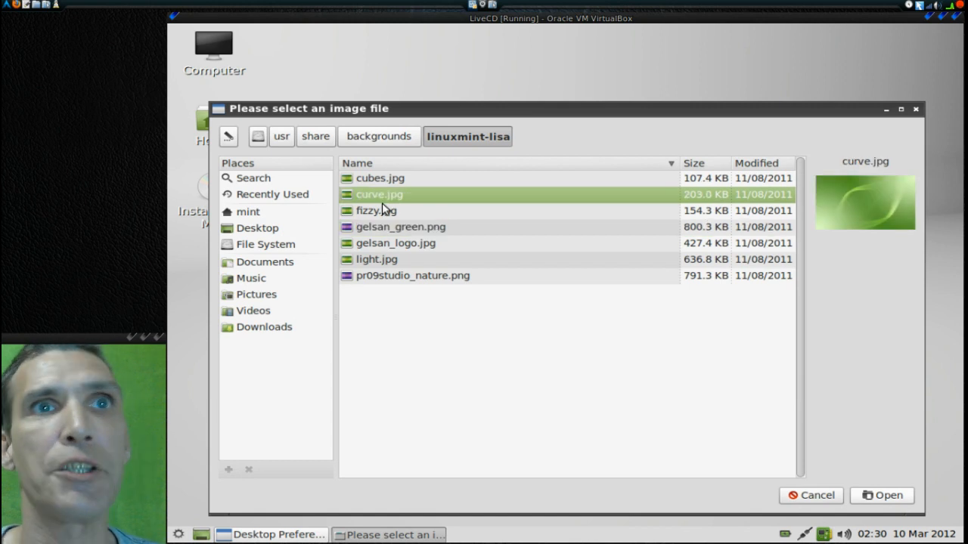
- Set cubes.jpg as the desktop wallpaper and dismiss Desktop Preferences
click(379, 177)
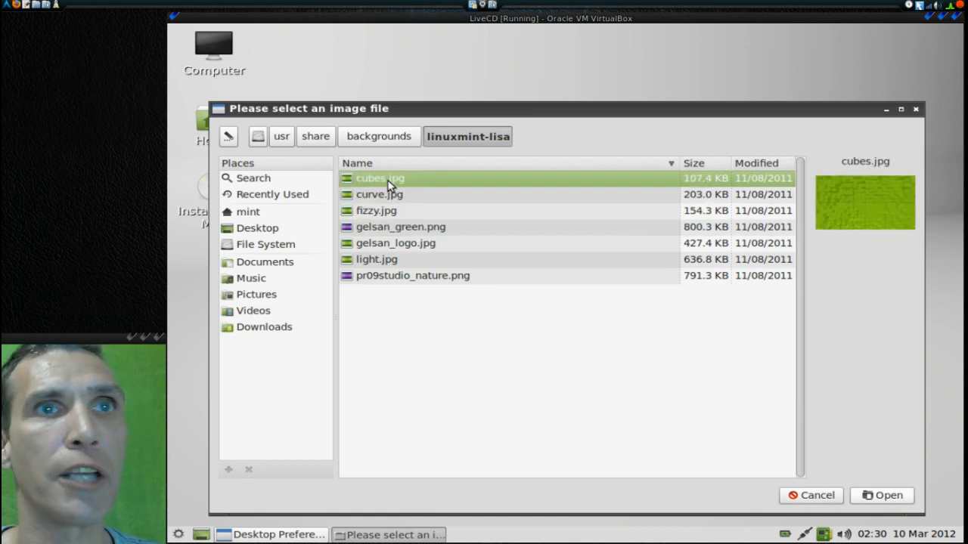
mouse_move(562, 275)
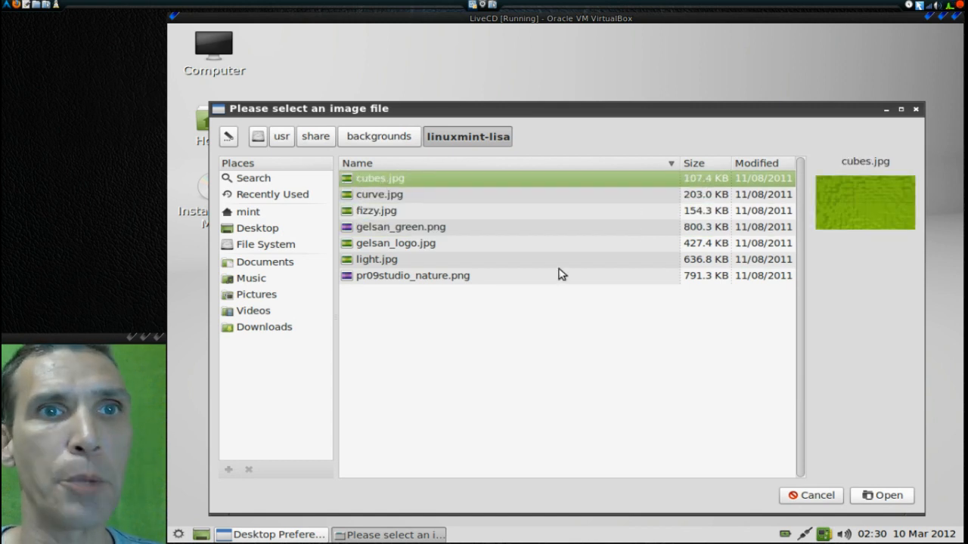
mouse_move(882, 495)
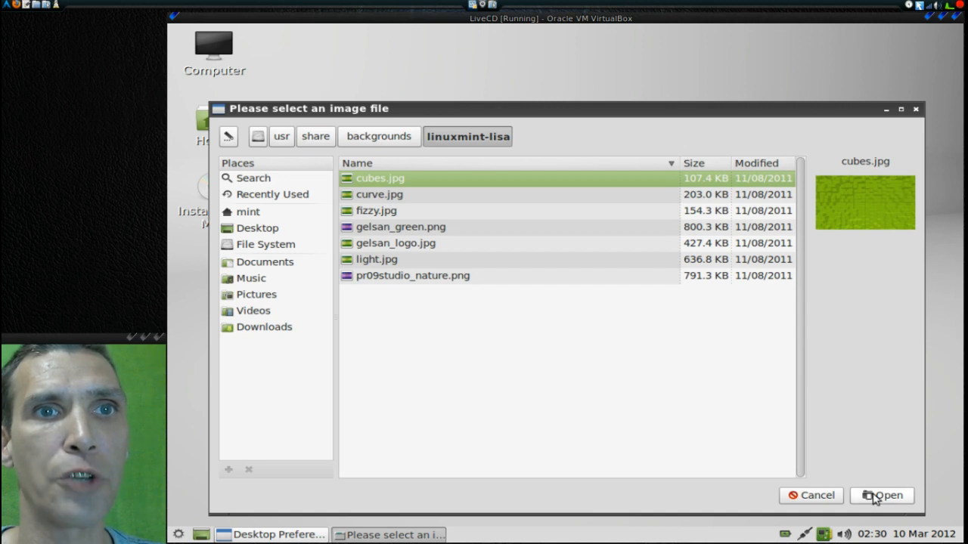
click(881, 496)
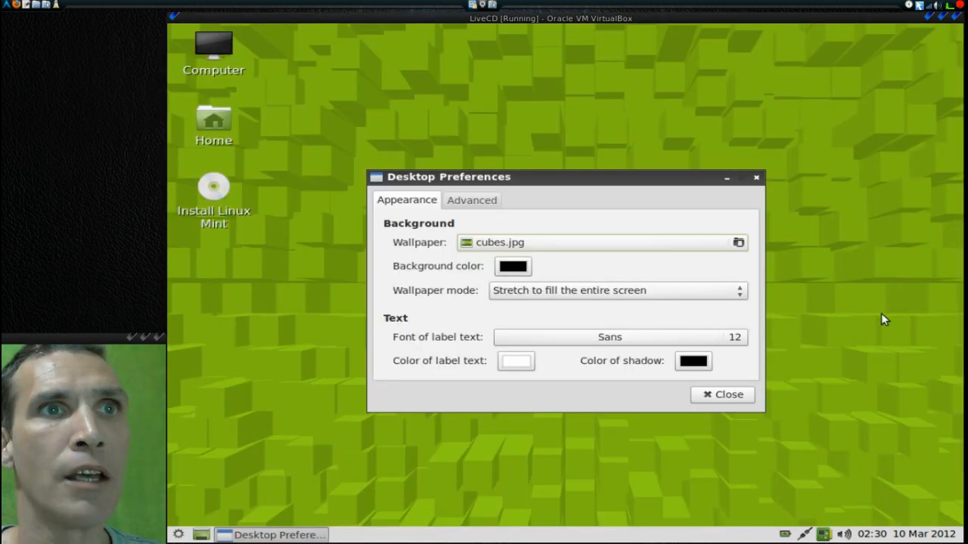
mouse_move(722, 395)
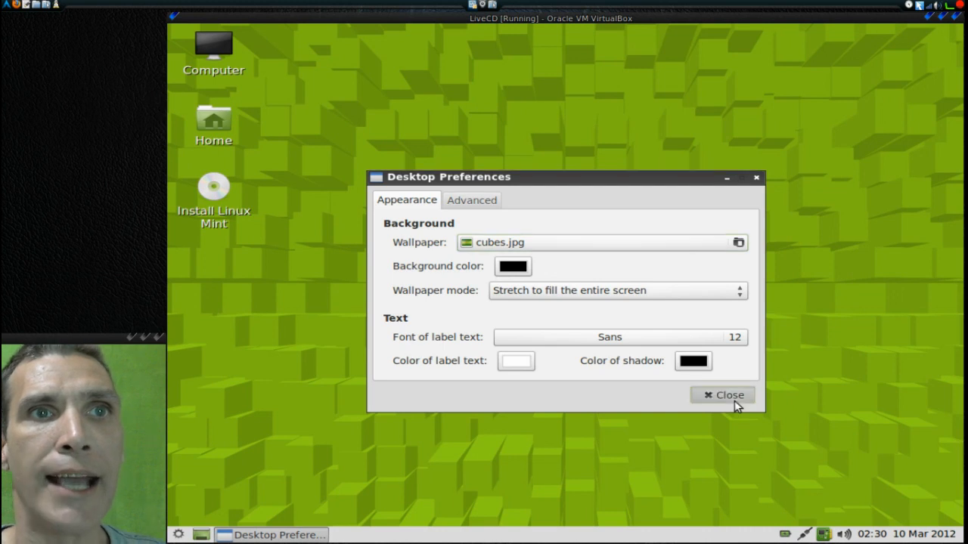
click(722, 395)
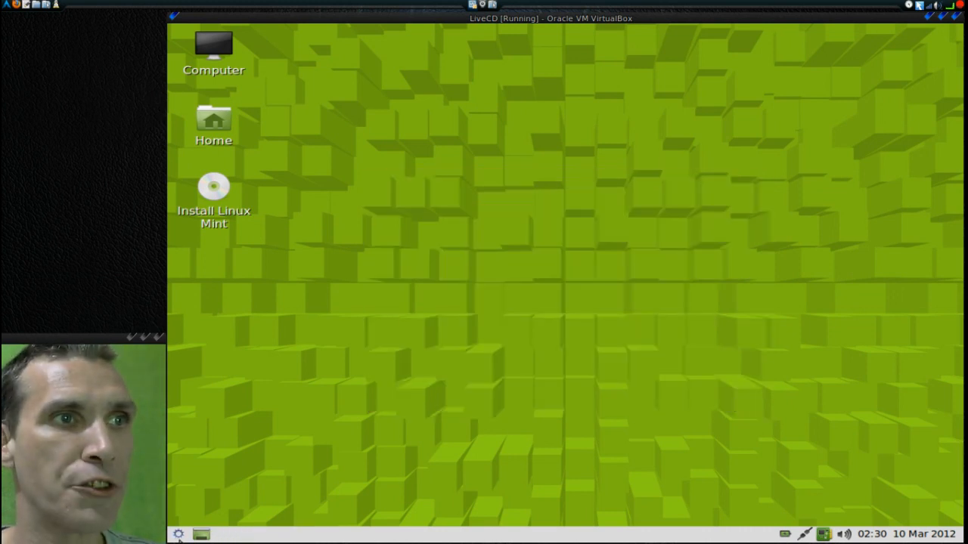
- In Customize Look and Feel, preview AbsE and Aurora, then choose the Aurora-Midnight widget theme
click(177, 535)
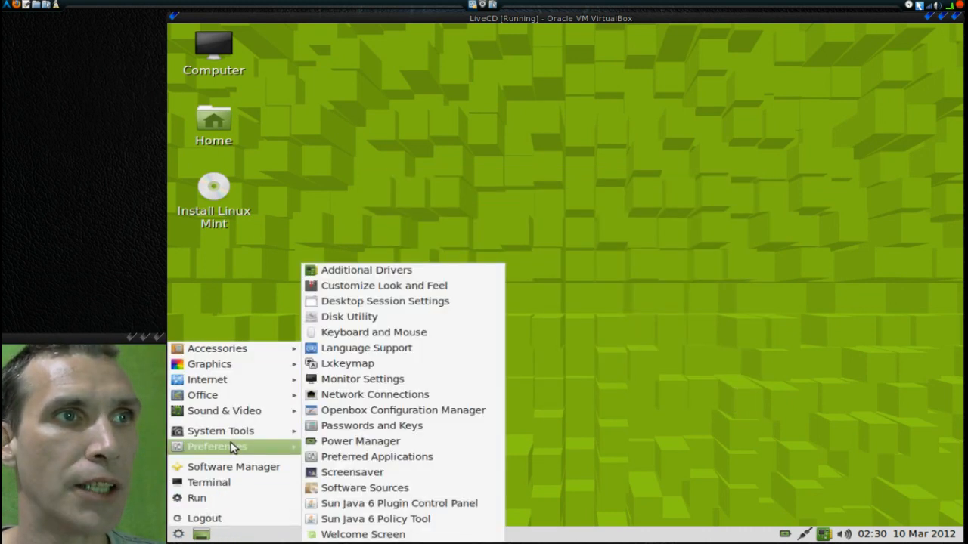
mouse_move(384, 285)
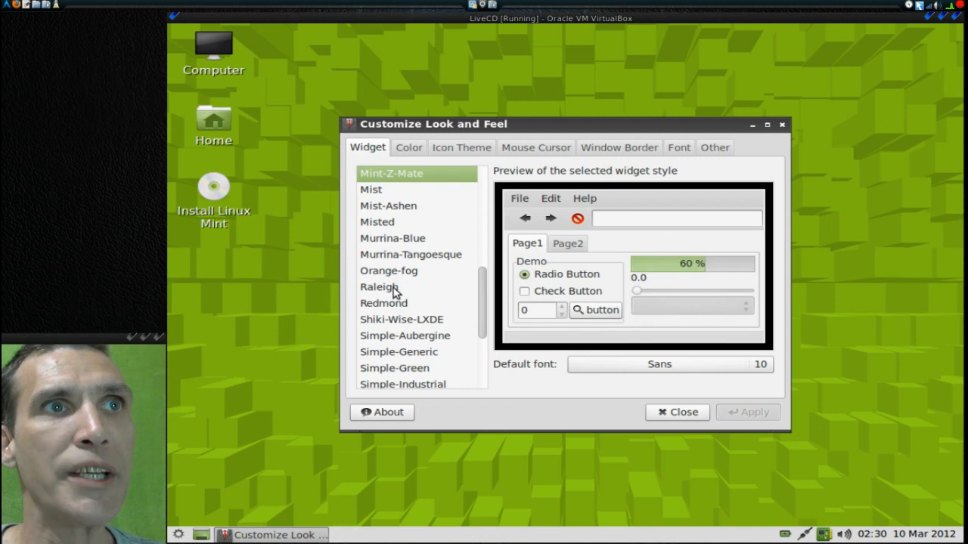
mouse_move(406, 219)
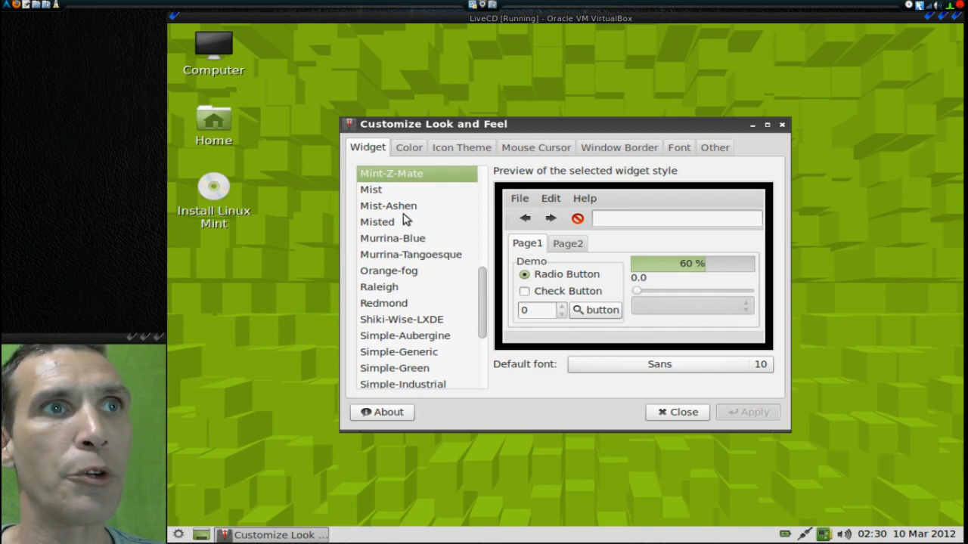
mouse_move(484, 279)
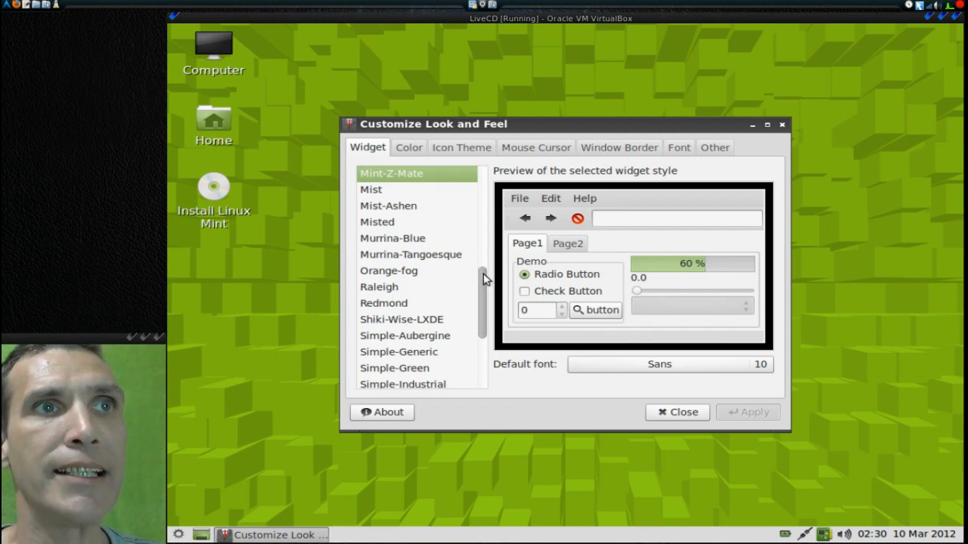
scroll(down, 3)
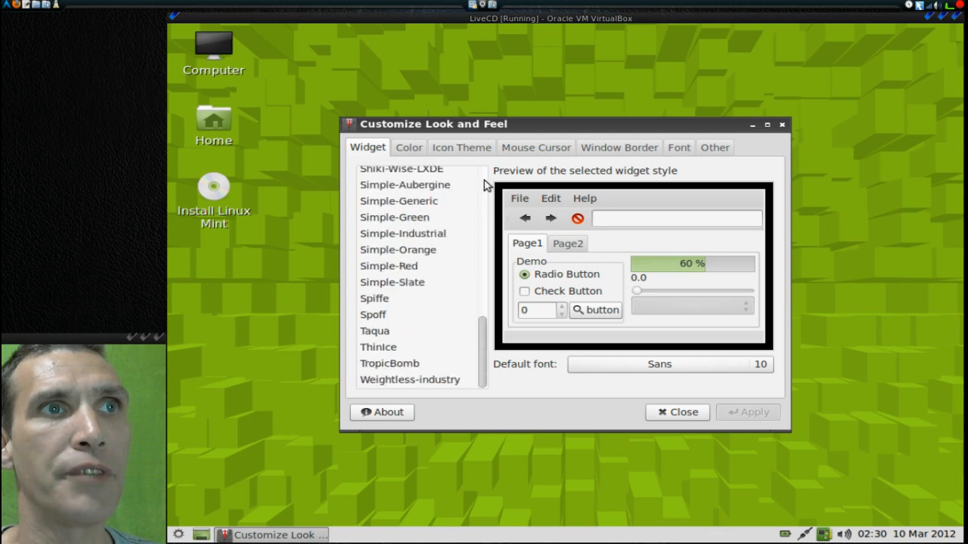
scroll(up, 3)
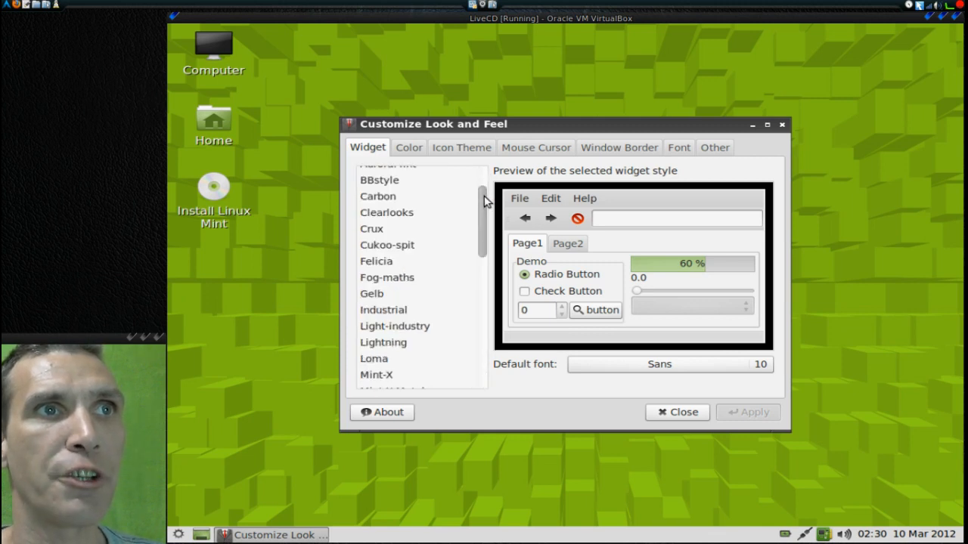
scroll(up, 3)
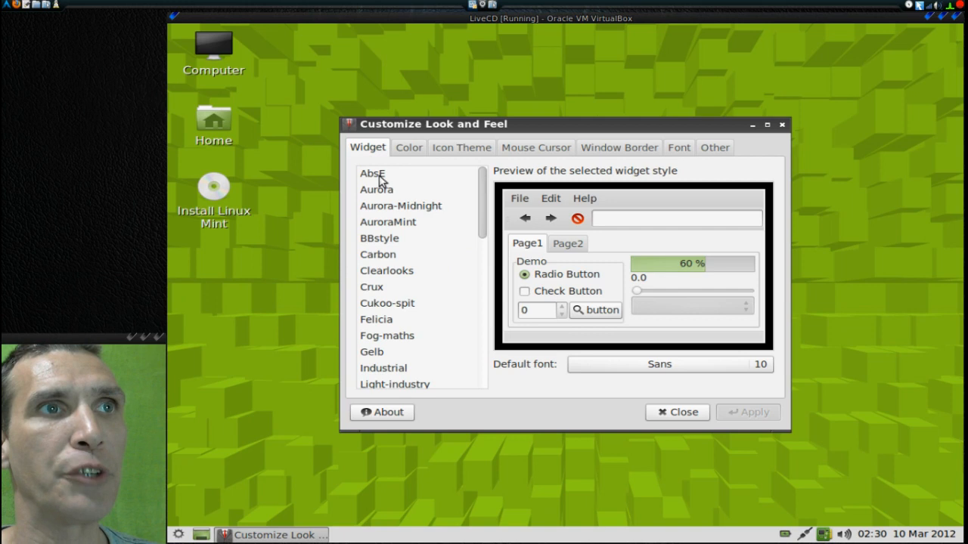
click(372, 173)
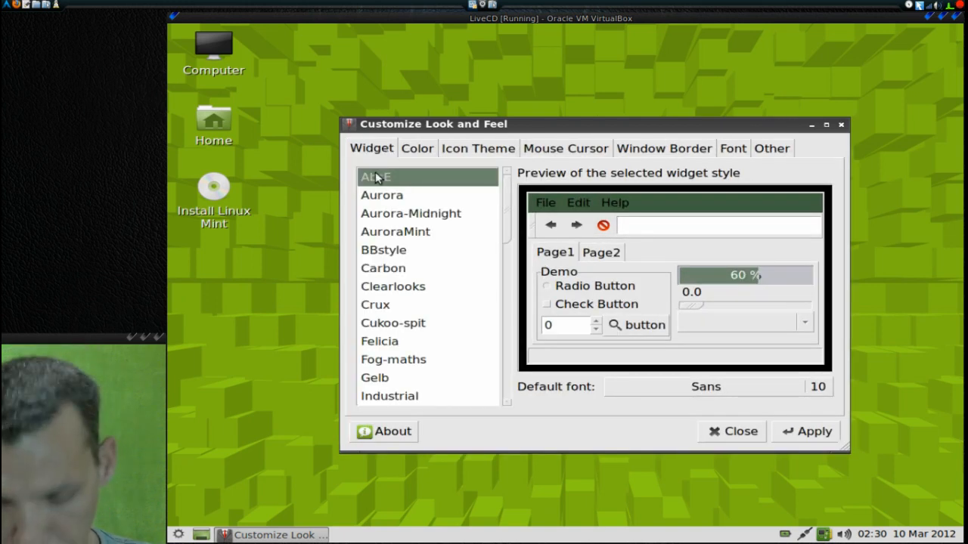
click(381, 194)
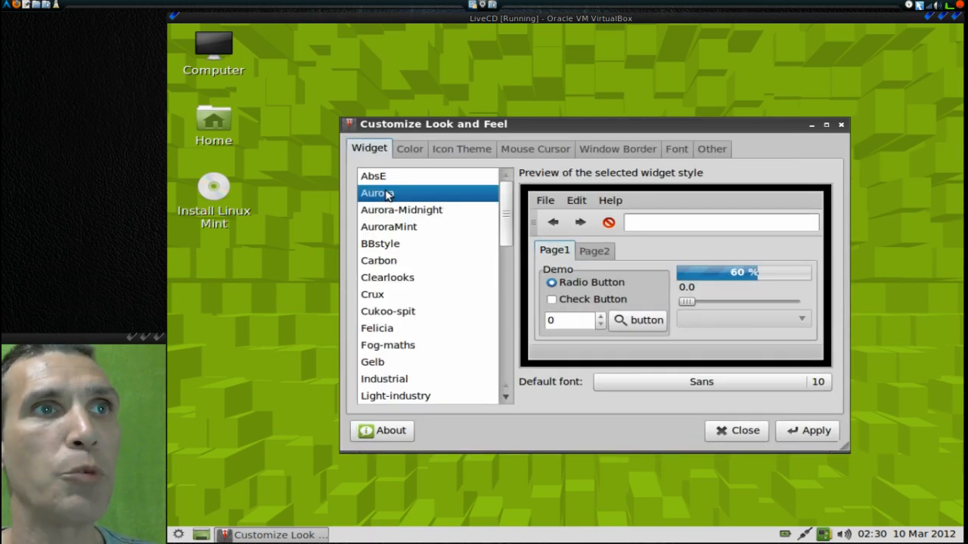
click(401, 210)
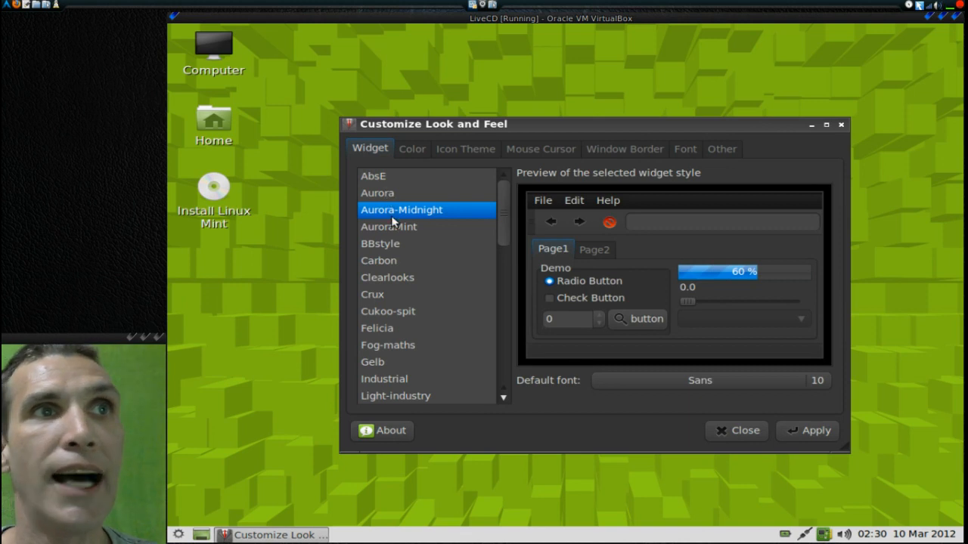
mouse_move(411, 218)
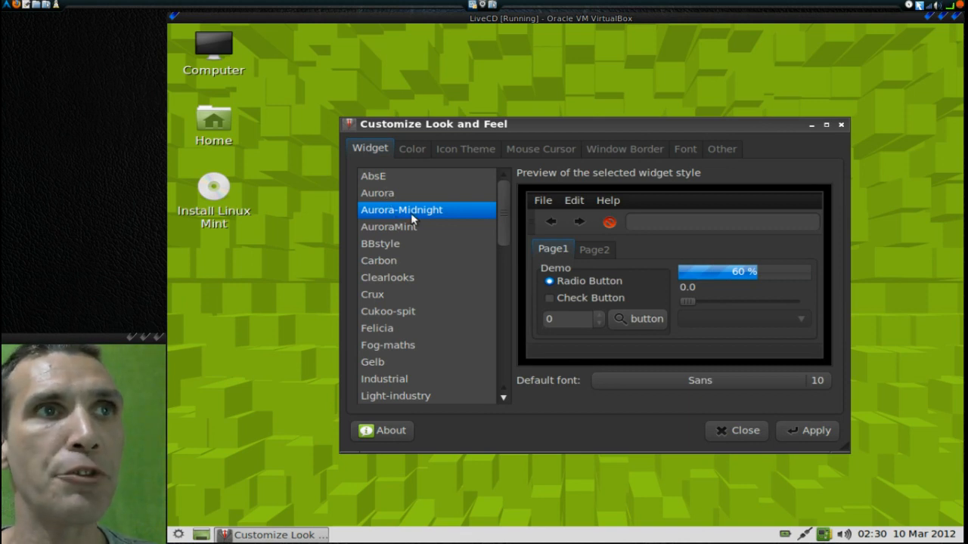
mouse_move(478, 233)
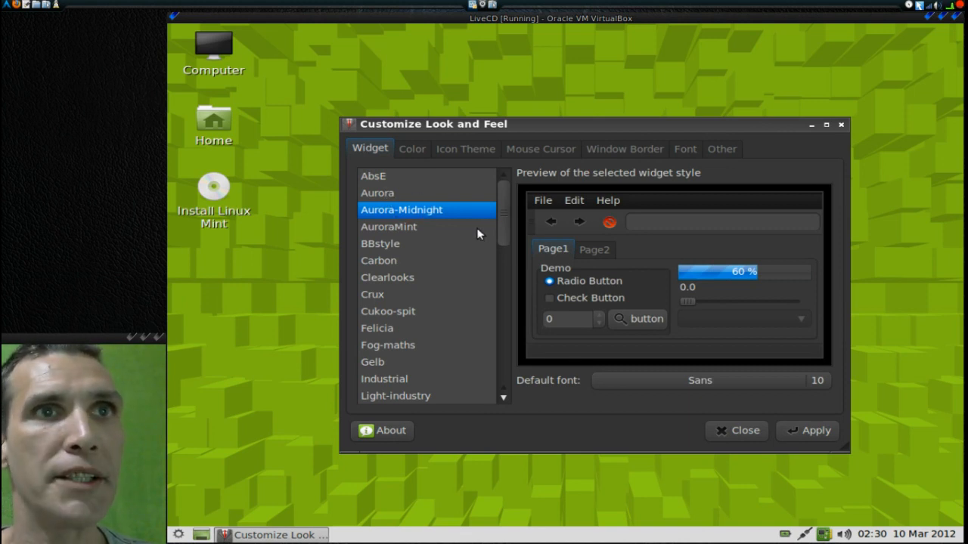
mouse_move(751, 285)
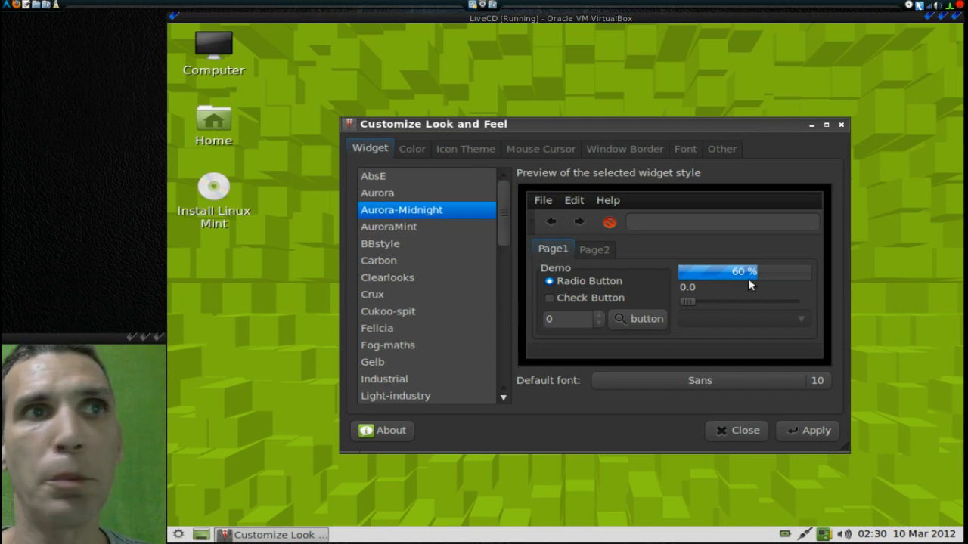
mouse_move(435, 159)
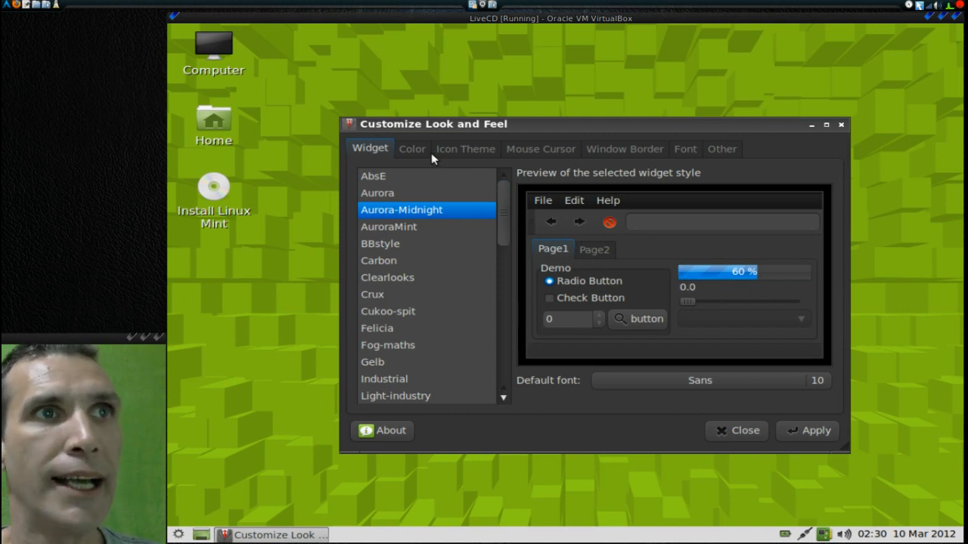
- Enable a customized colour scheme with normal-window background #241D1D and apply it
click(412, 149)
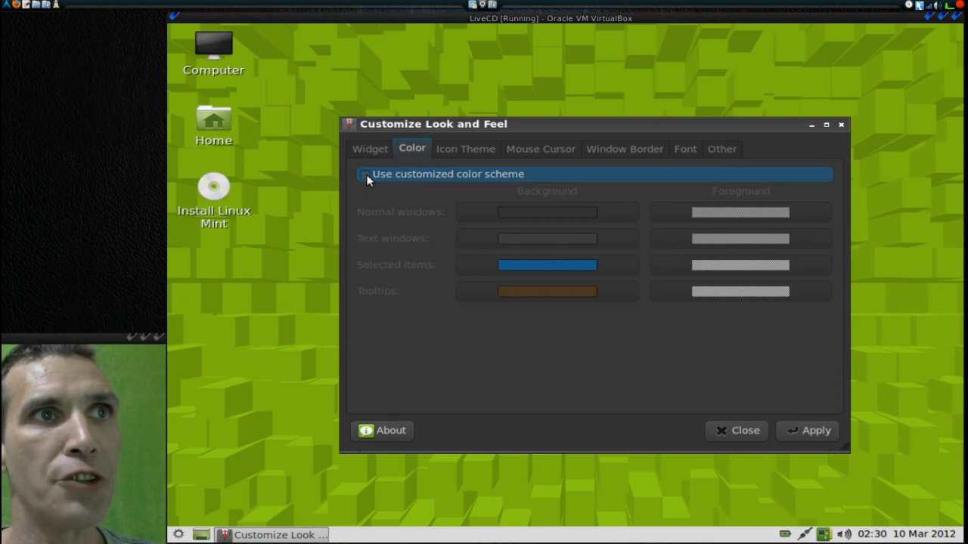
click(365, 174)
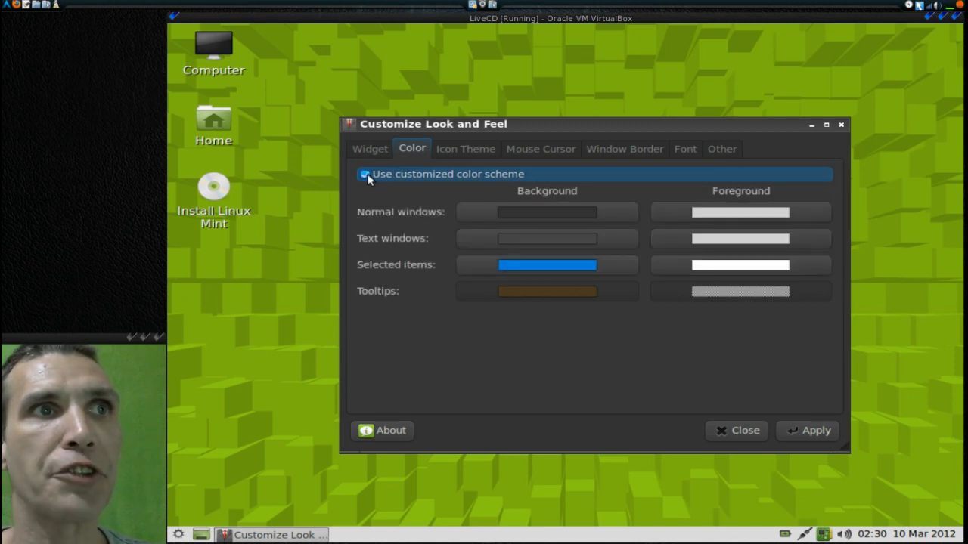
click(546, 211)
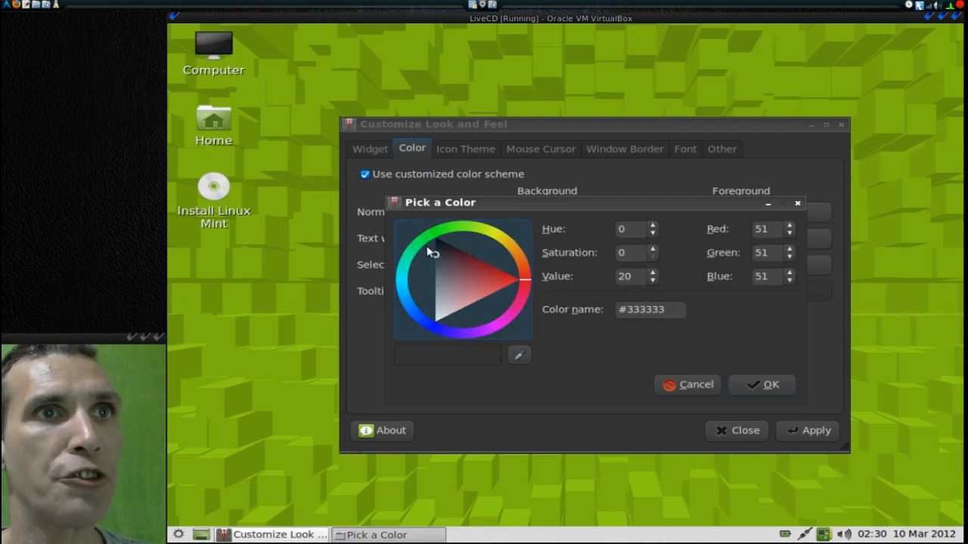
click(437, 248)
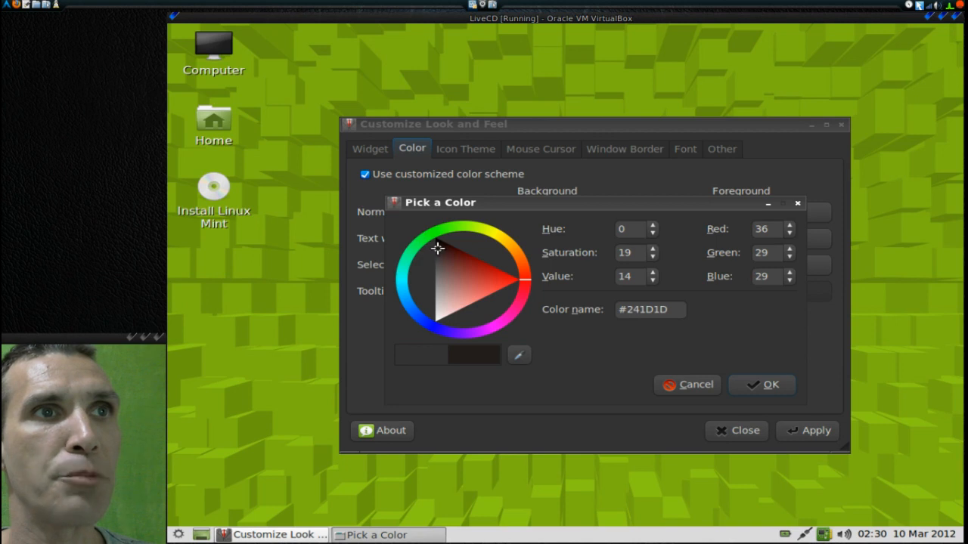
click(435, 252)
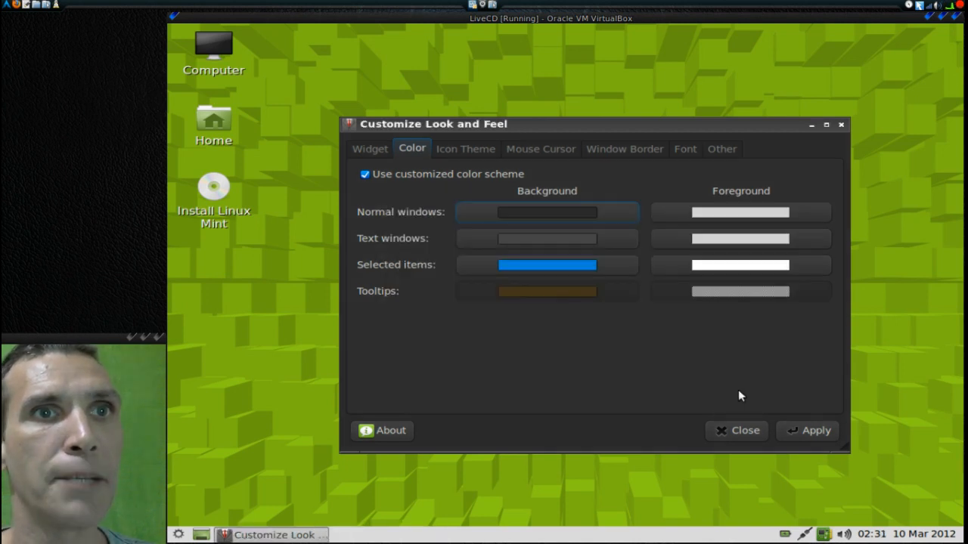
mouse_move(783, 422)
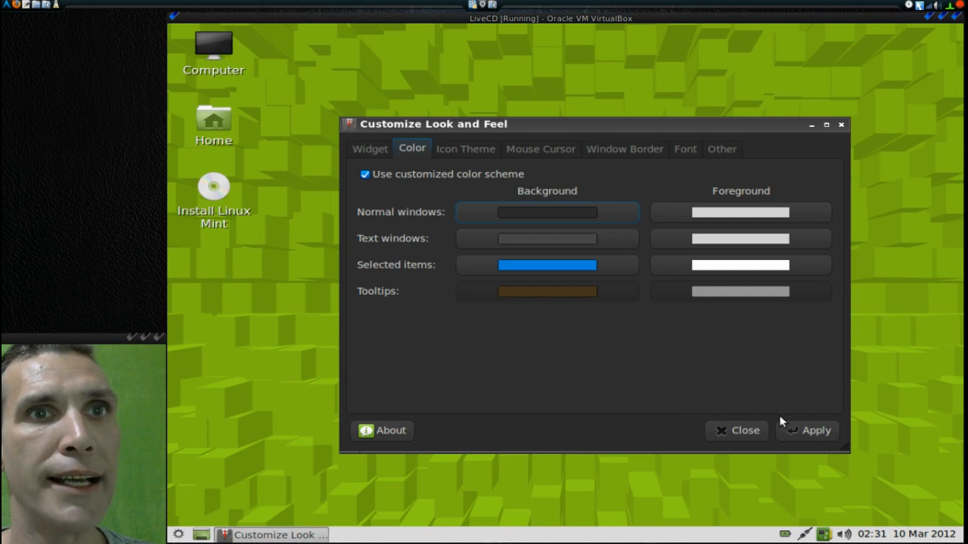
mouse_move(799, 416)
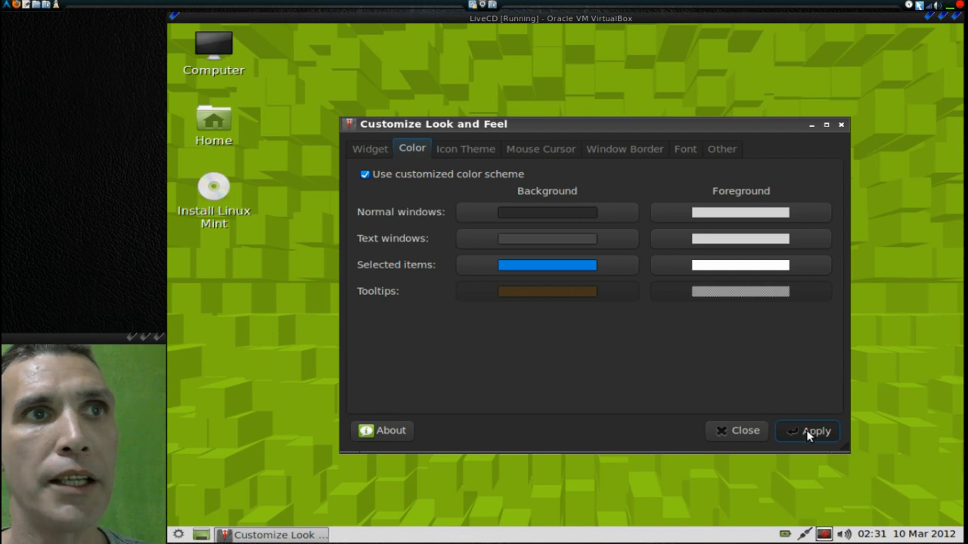
click(806, 430)
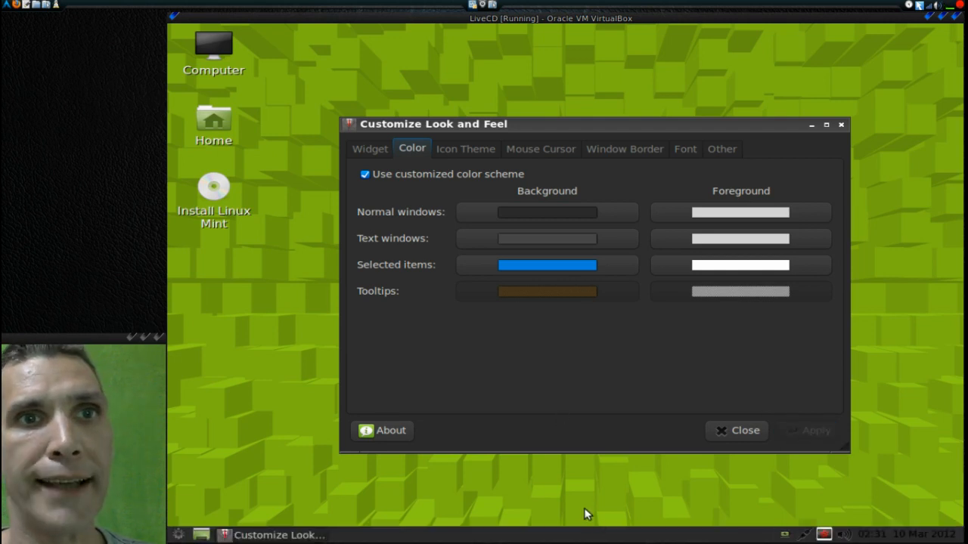
mouse_move(471, 139)
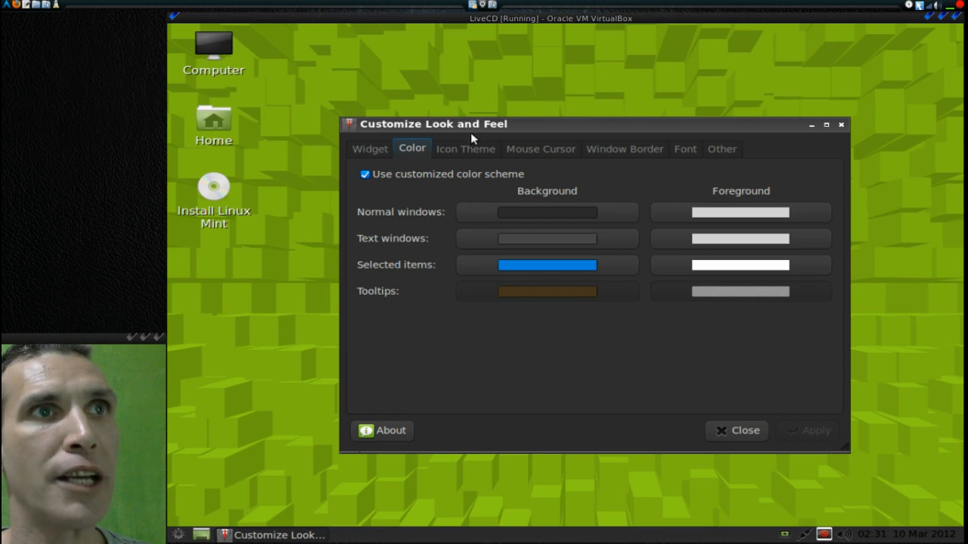
- Select the Mint-X-Dark icon theme on the Icon Theme tab
click(465, 148)
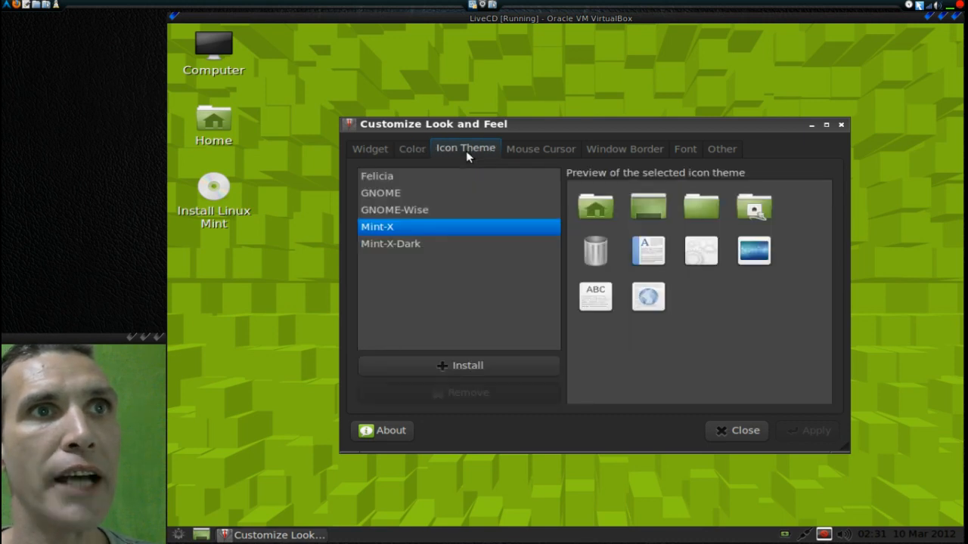
mouse_move(384, 190)
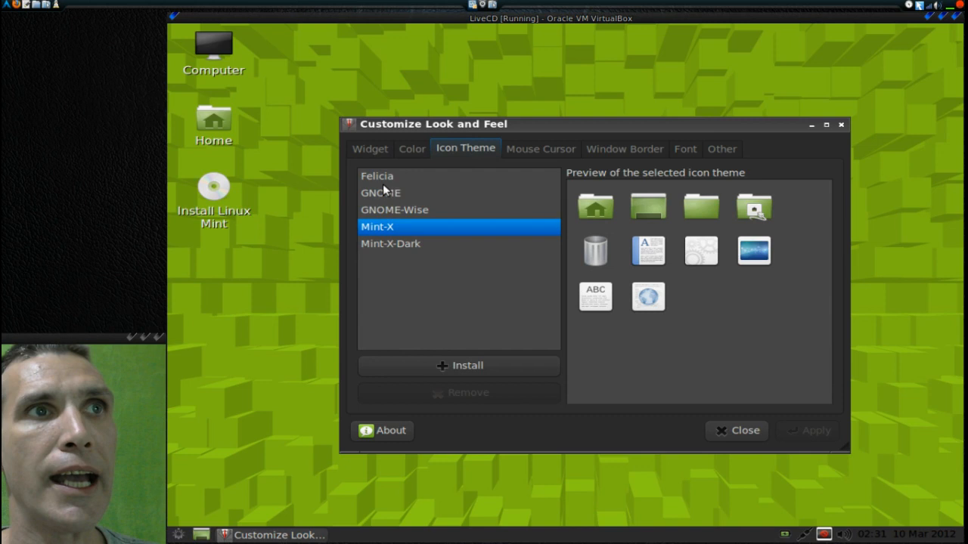
mouse_move(392, 252)
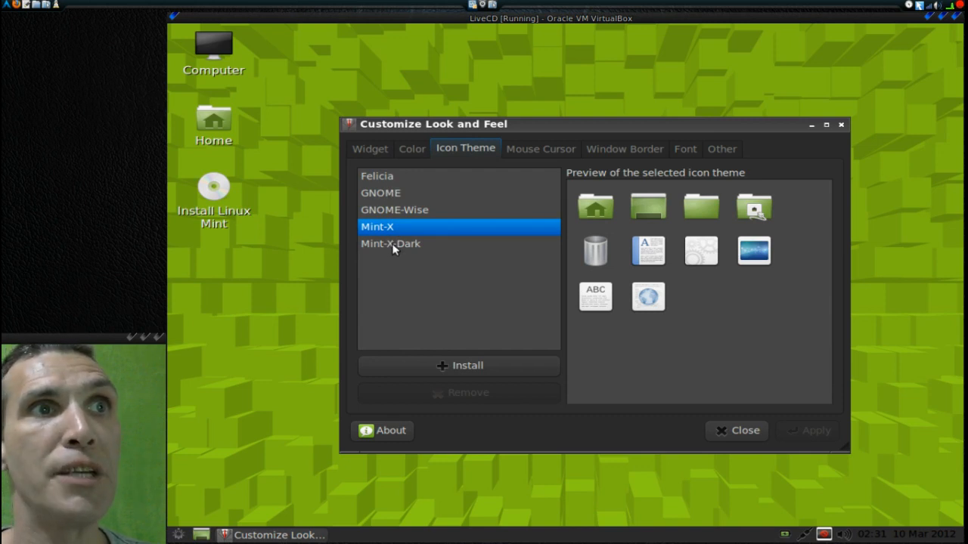
click(391, 244)
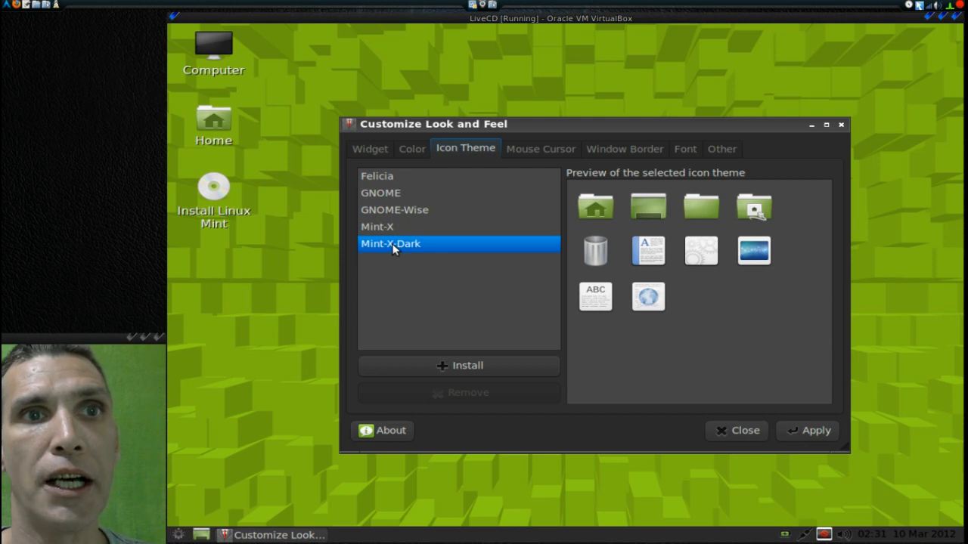
mouse_move(392, 230)
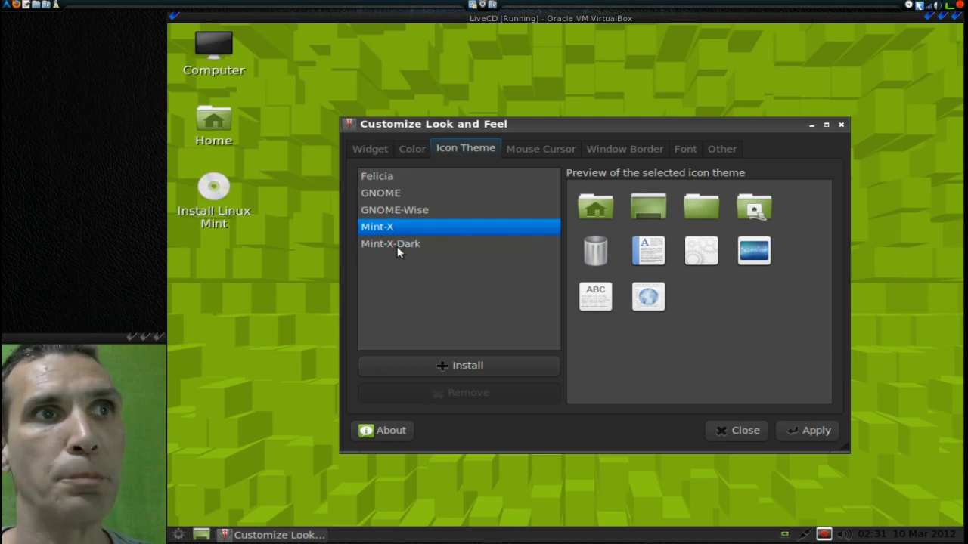
click(391, 244)
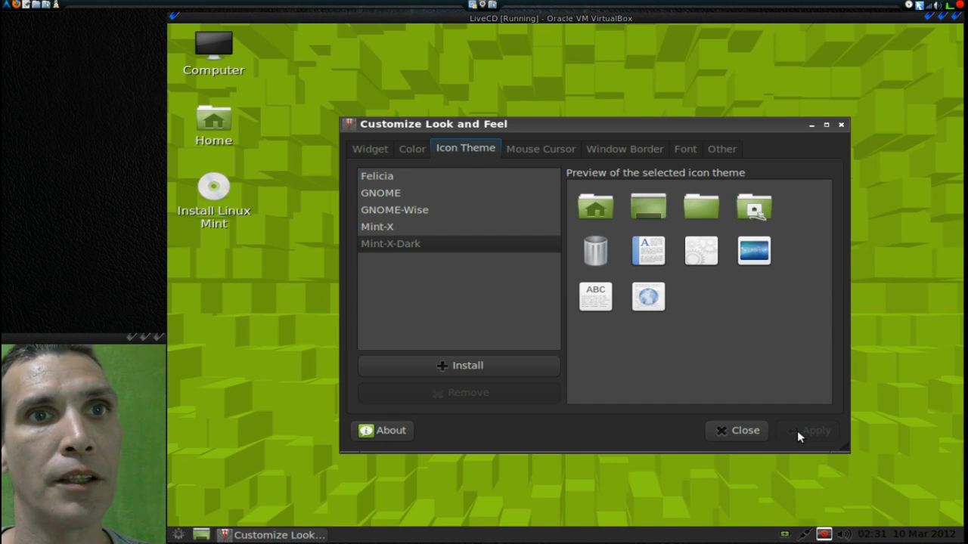
mouse_move(563, 136)
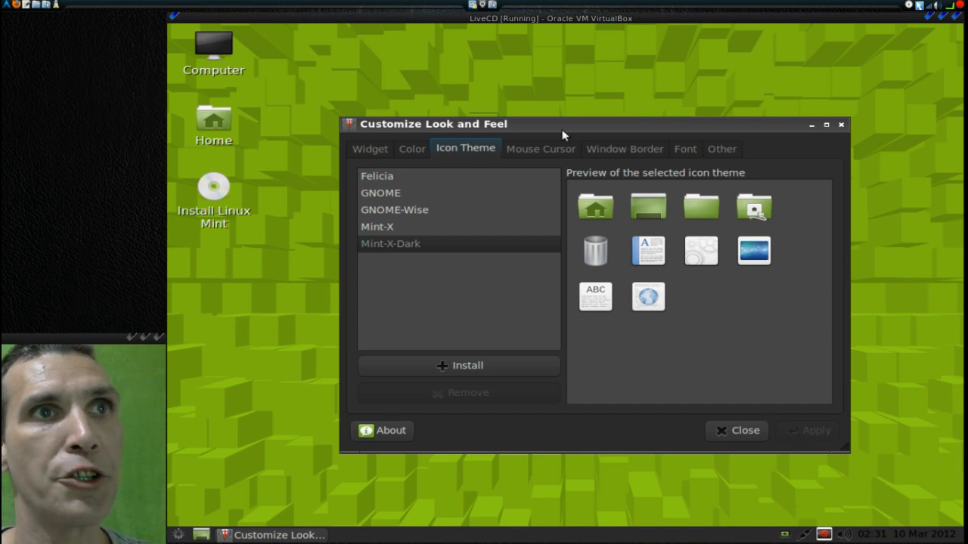
mouse_move(552, 162)
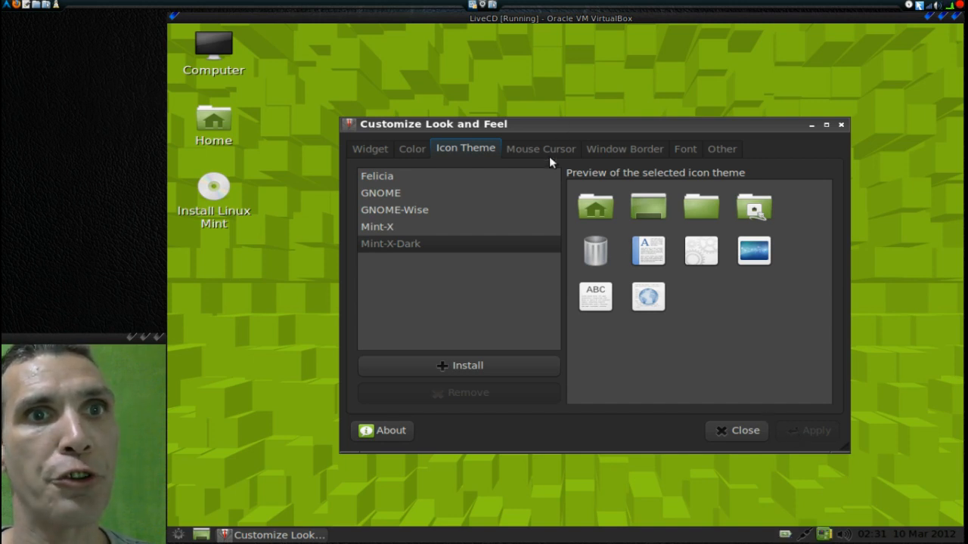
- Apply the DMZ (Black) theme from the Mouse Cursor tab
click(540, 148)
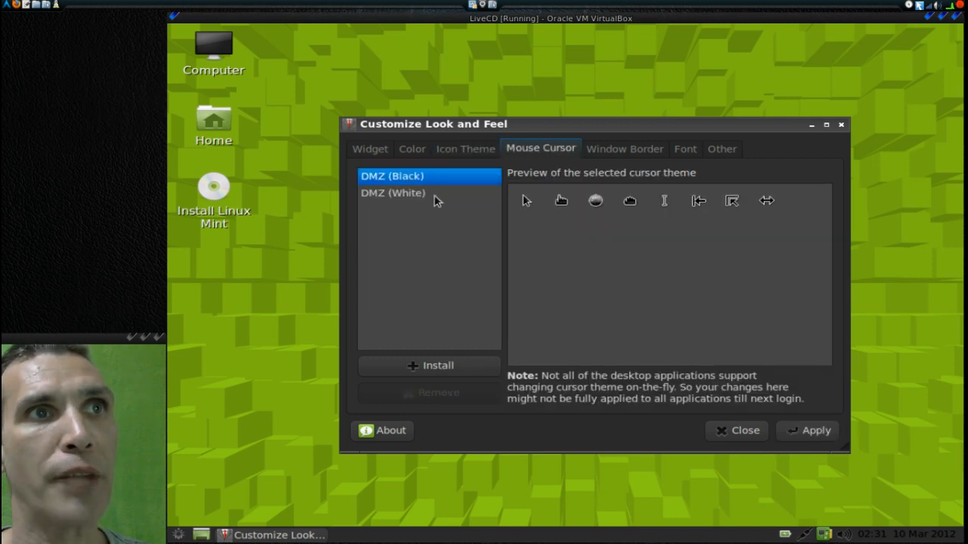
mouse_move(451, 370)
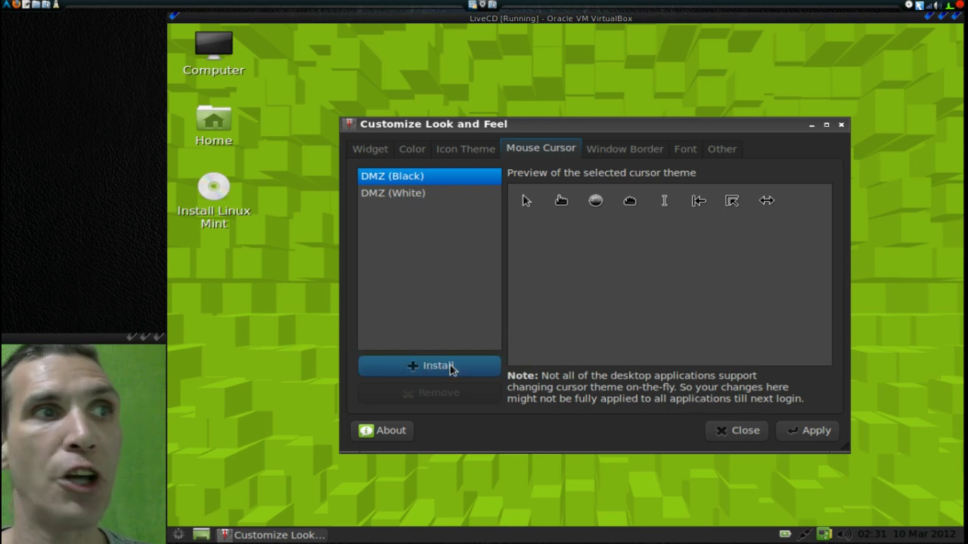
mouse_move(807, 430)
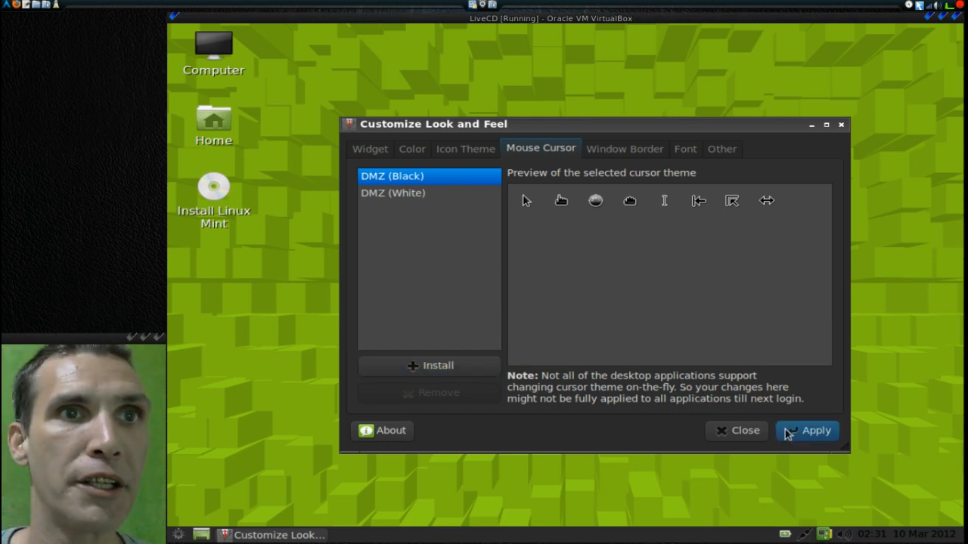
click(806, 430)
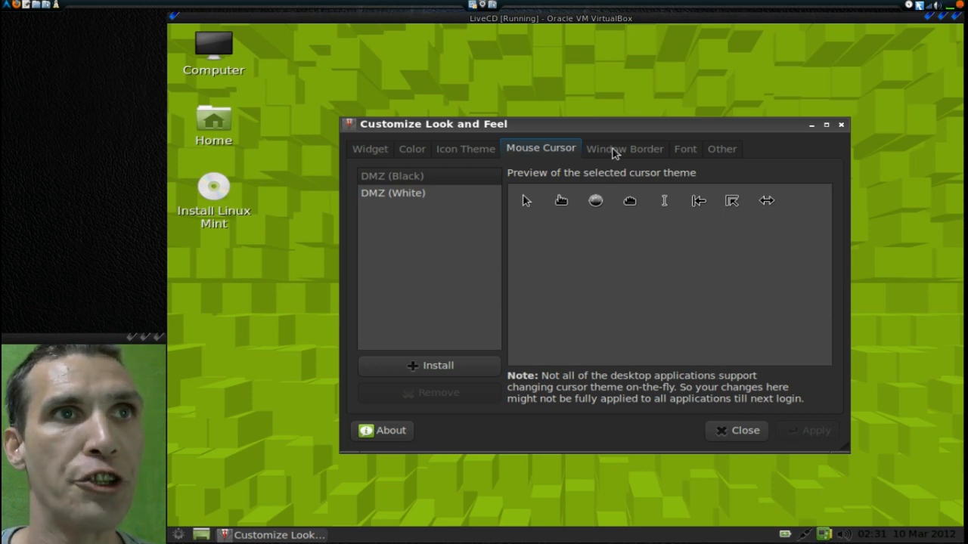
- On Window Border, try Mint-X-Openbox, pick another theme from the list and apply it
click(624, 148)
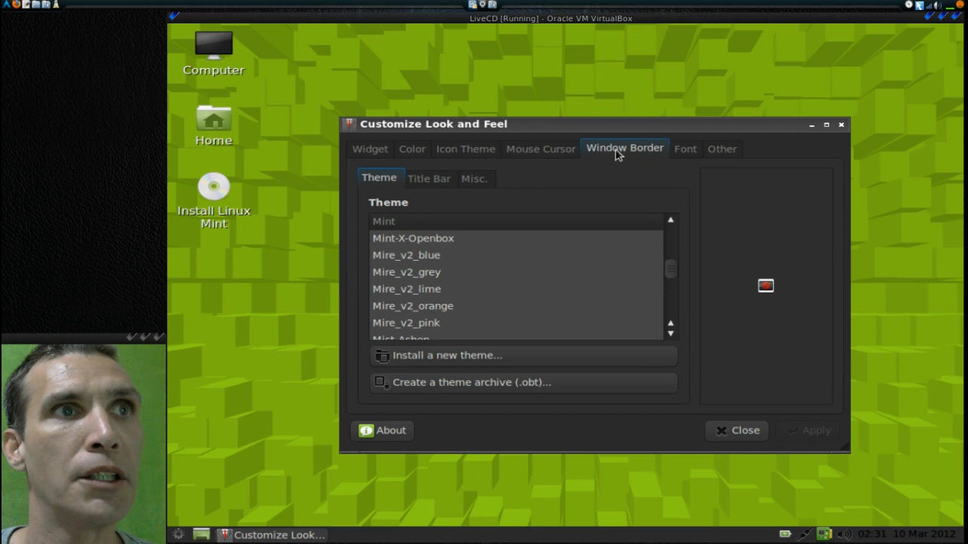
click(413, 238)
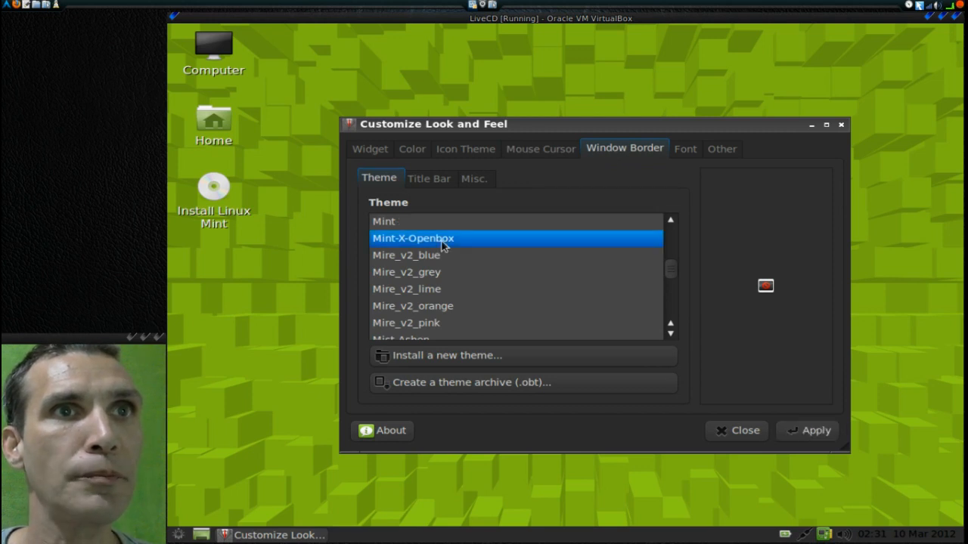
mouse_move(552, 296)
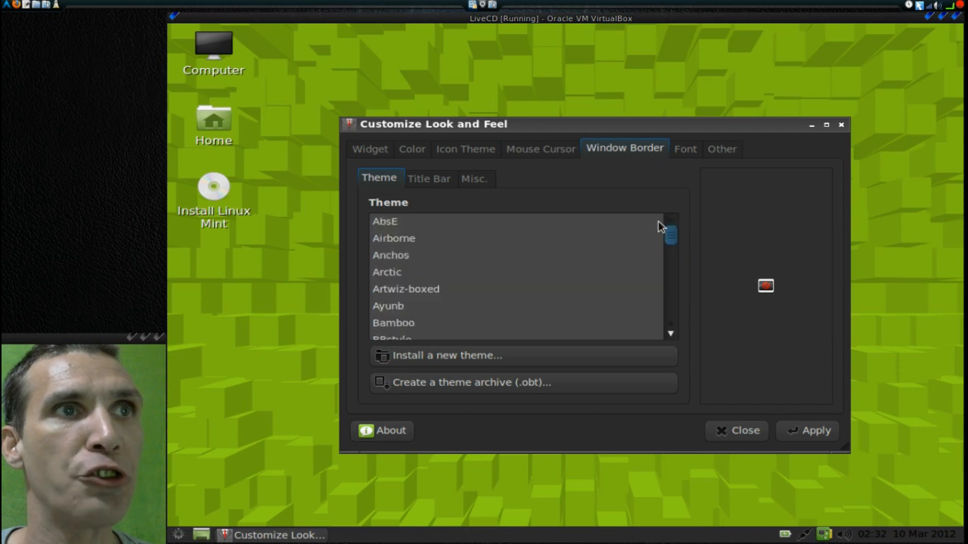
mouse_move(404, 331)
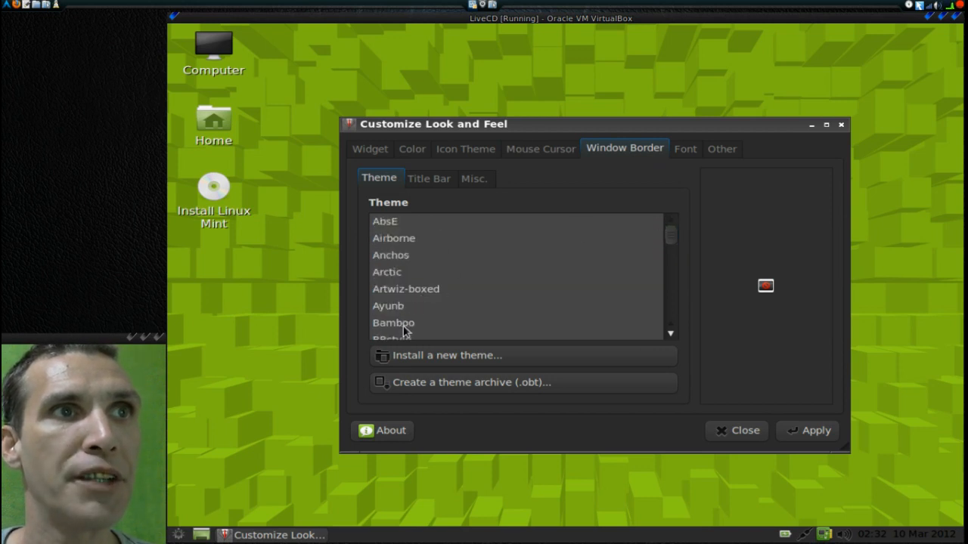
click(394, 323)
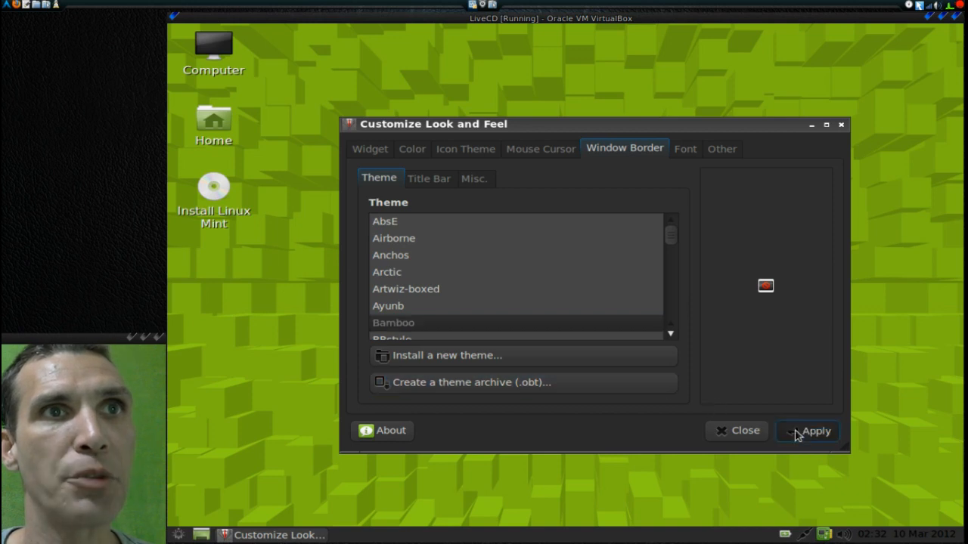
click(815, 431)
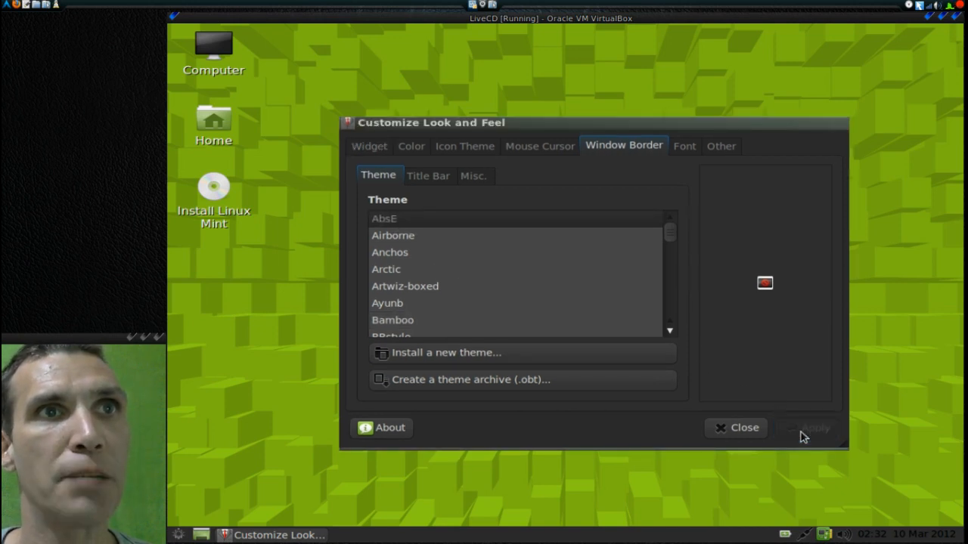
mouse_move(778, 168)
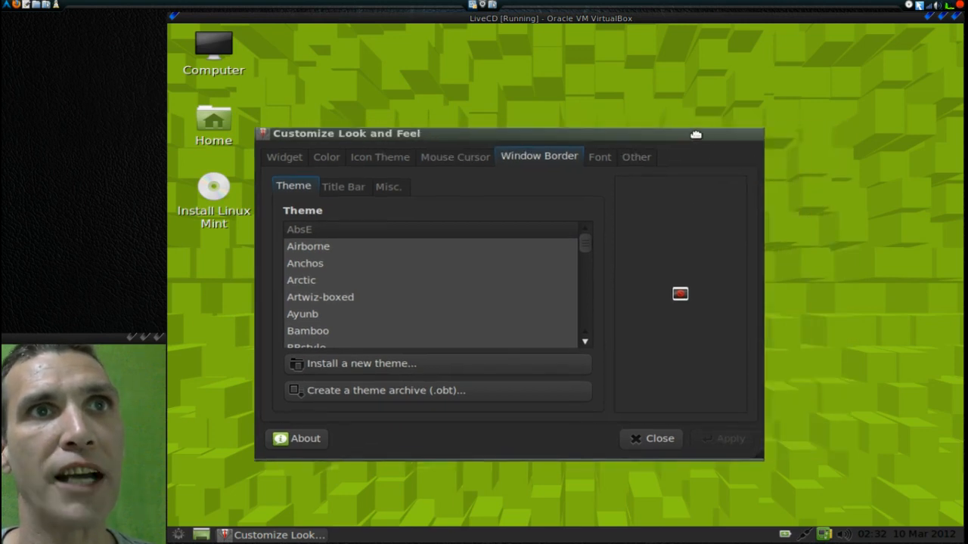
- Glance at the Font settings, then show the Other tab's toolbar and sound options
click(598, 156)
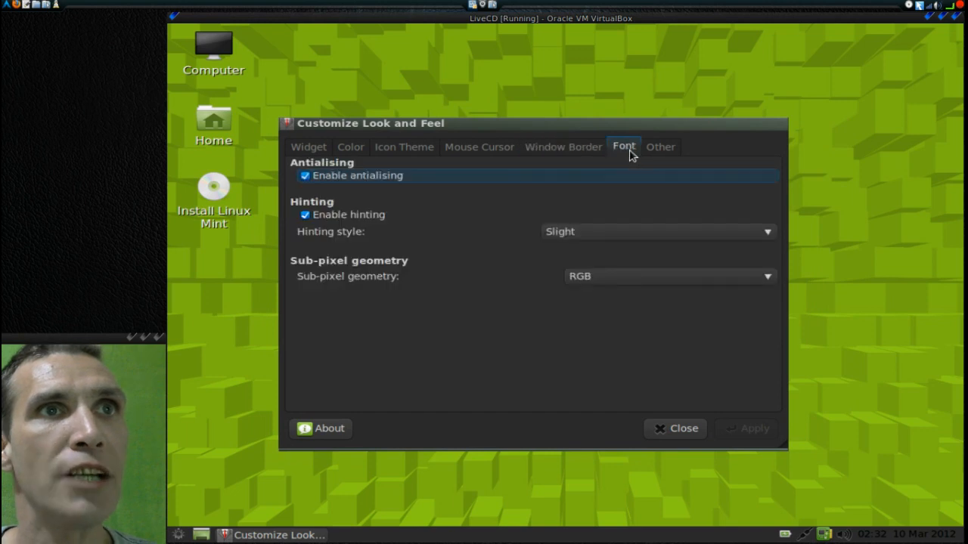
mouse_move(602, 196)
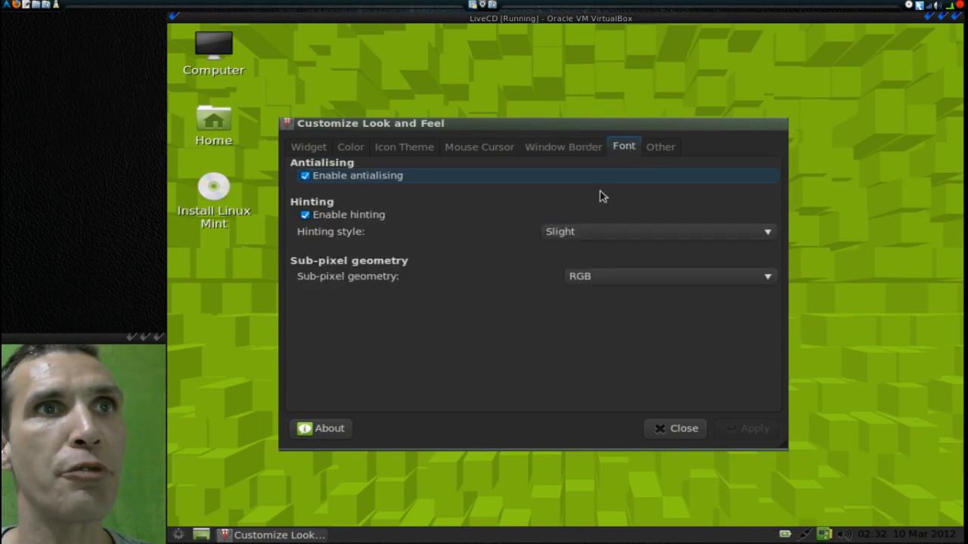
click(659, 146)
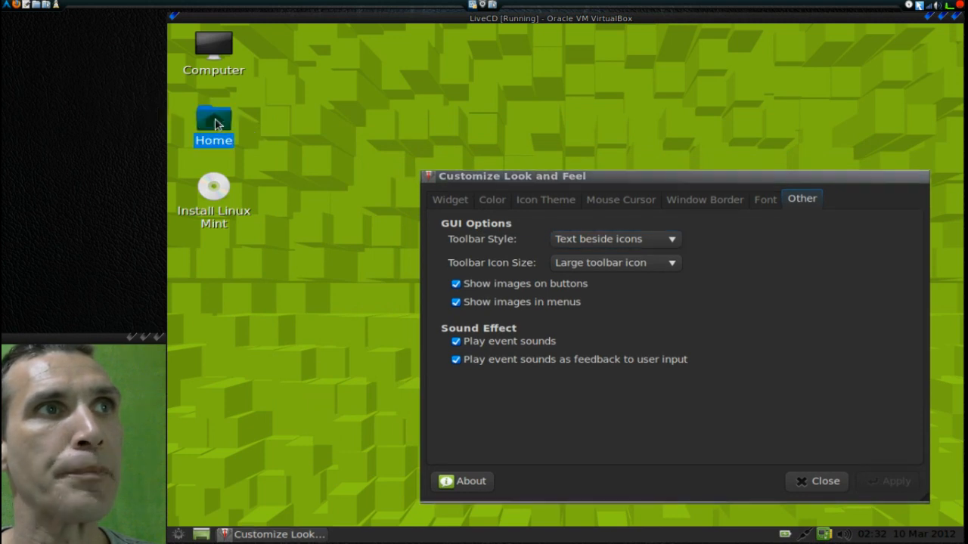
- Show the home folder alongside and apply Text beside icons toolbar style with event sounds off
double_click(213, 121)
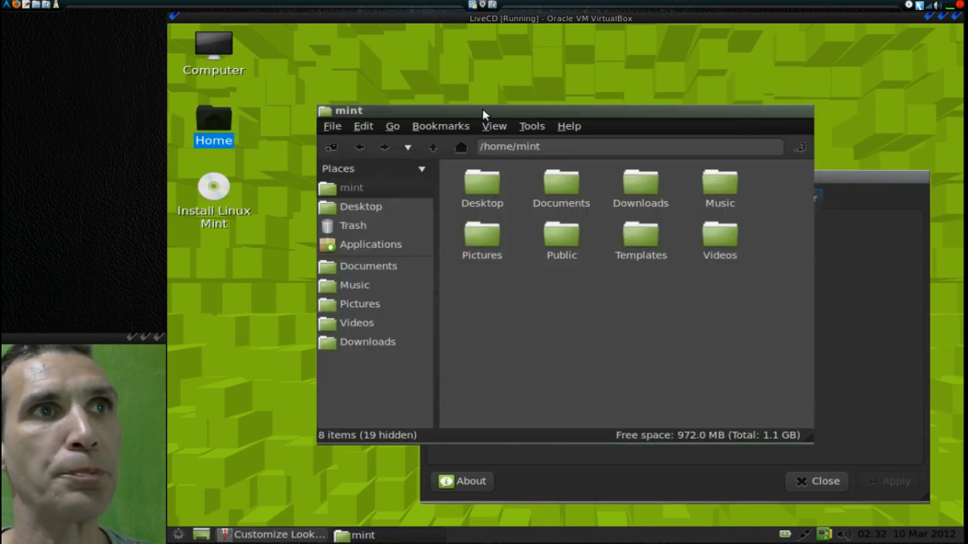
drag(484, 109, 420, 66)
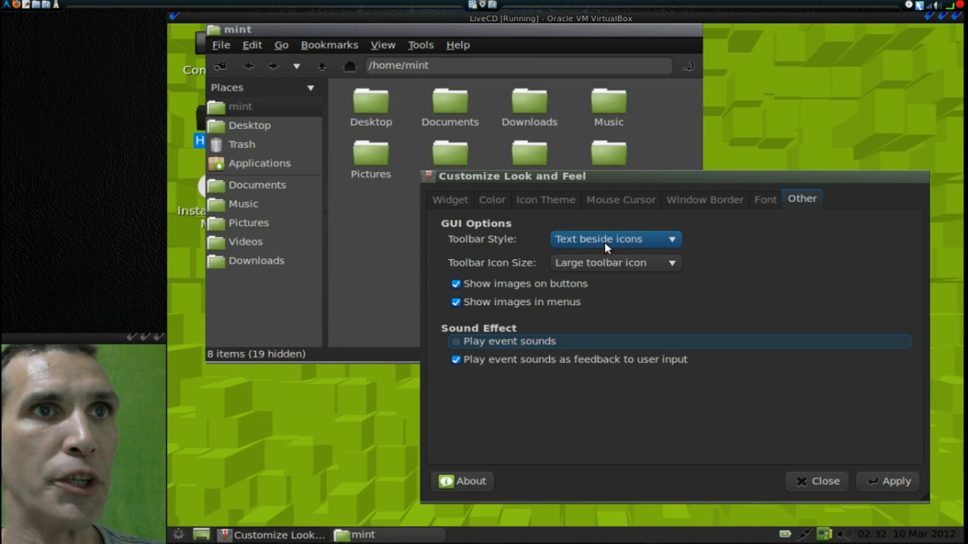
click(614, 238)
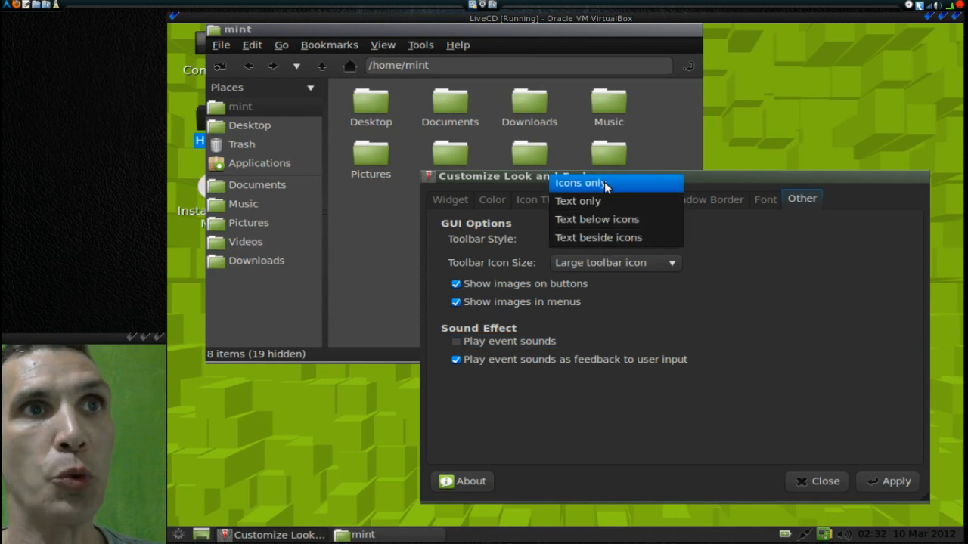
mouse_move(600, 201)
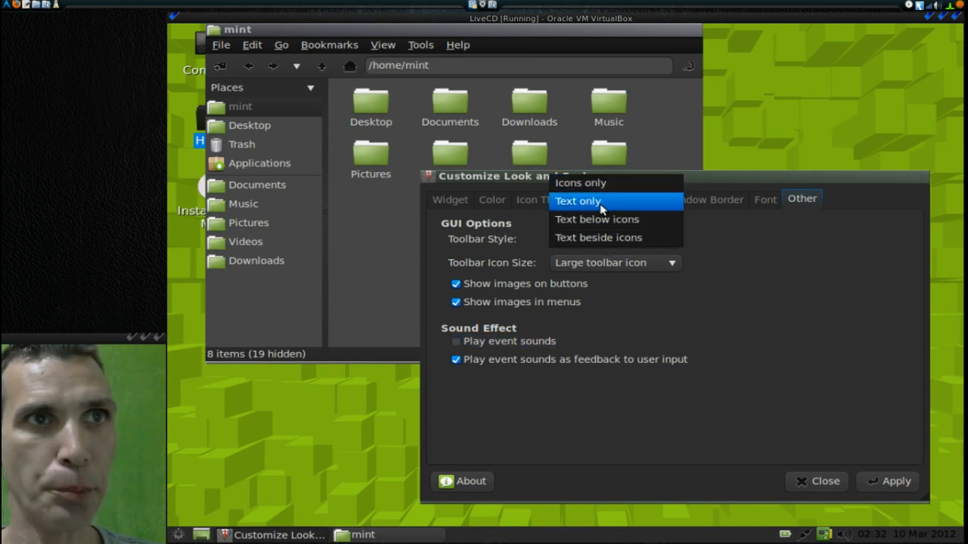
mouse_move(605, 238)
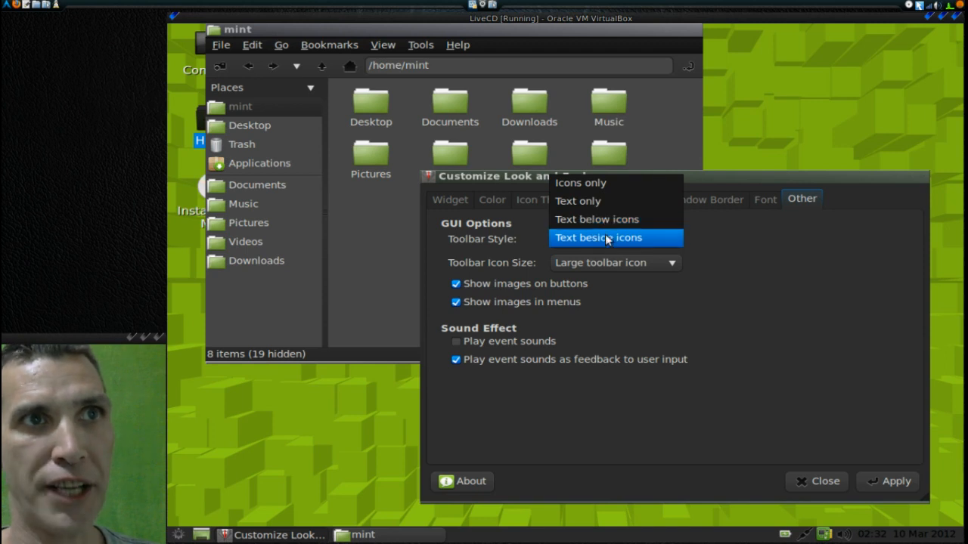
click(598, 237)
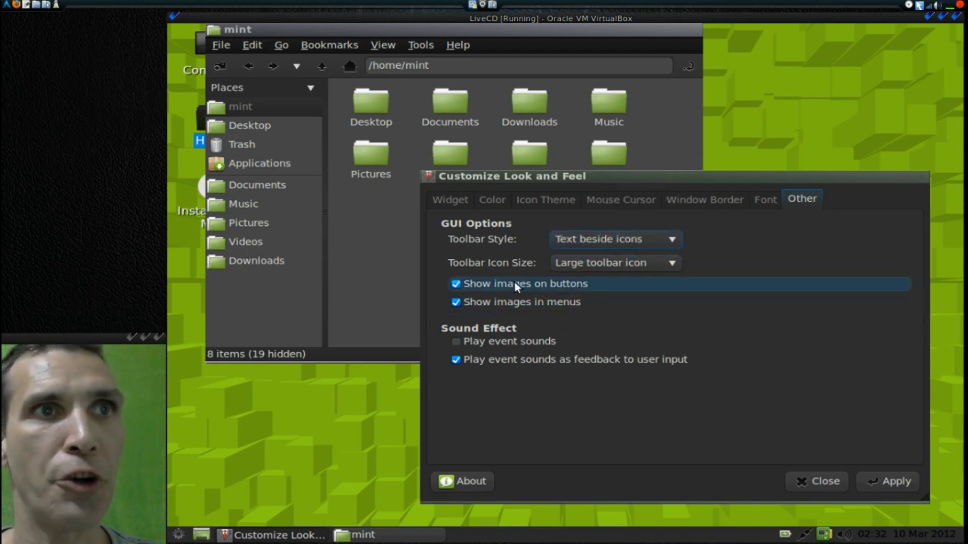
mouse_move(507, 311)
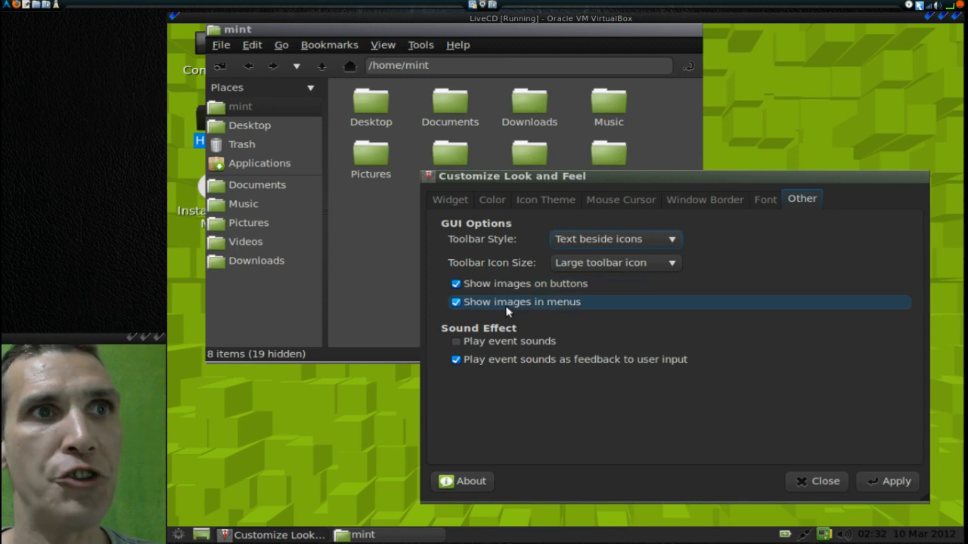
mouse_move(493, 341)
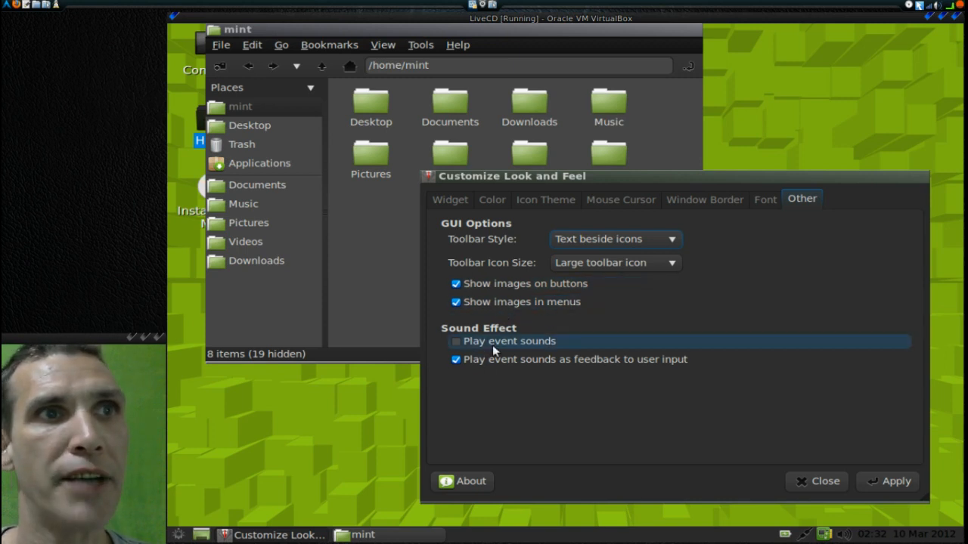
mouse_move(895, 487)
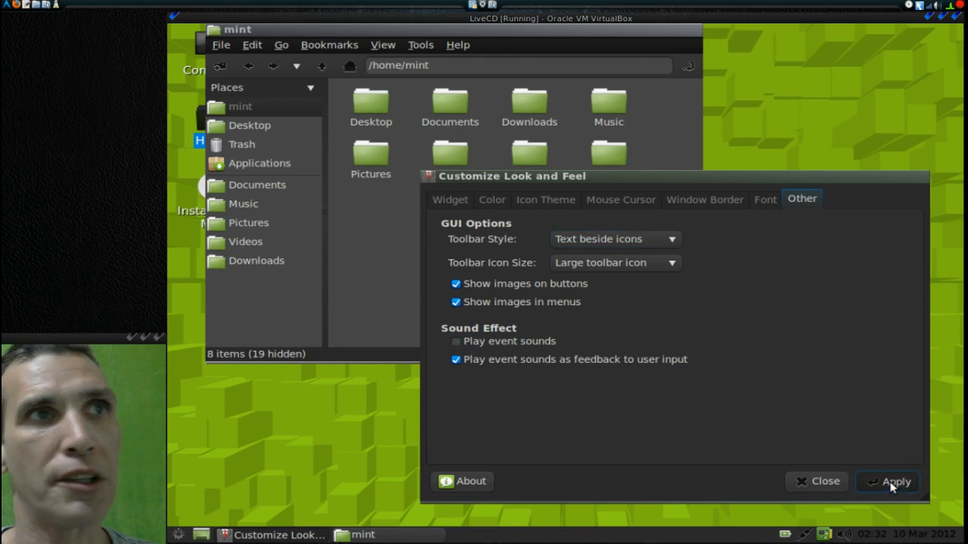
click(893, 481)
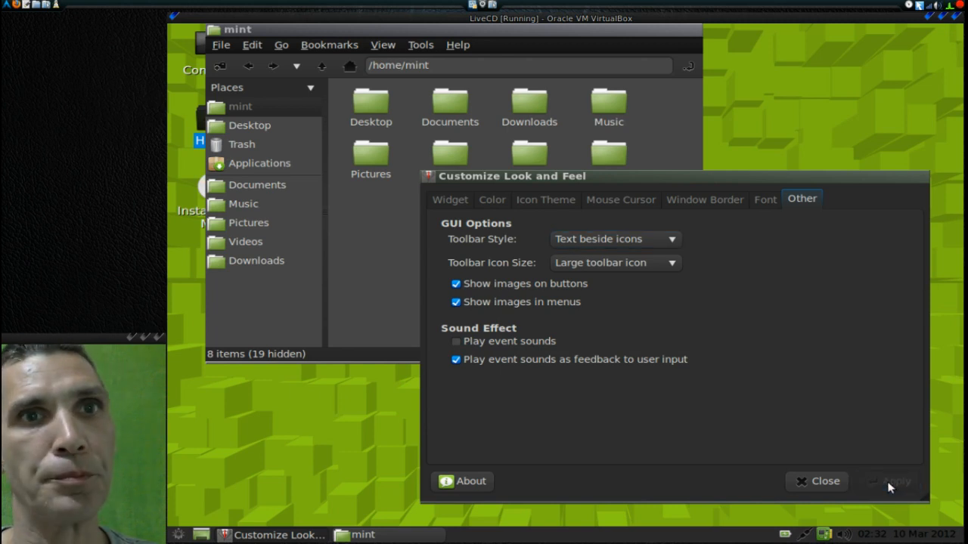
mouse_move(805, 311)
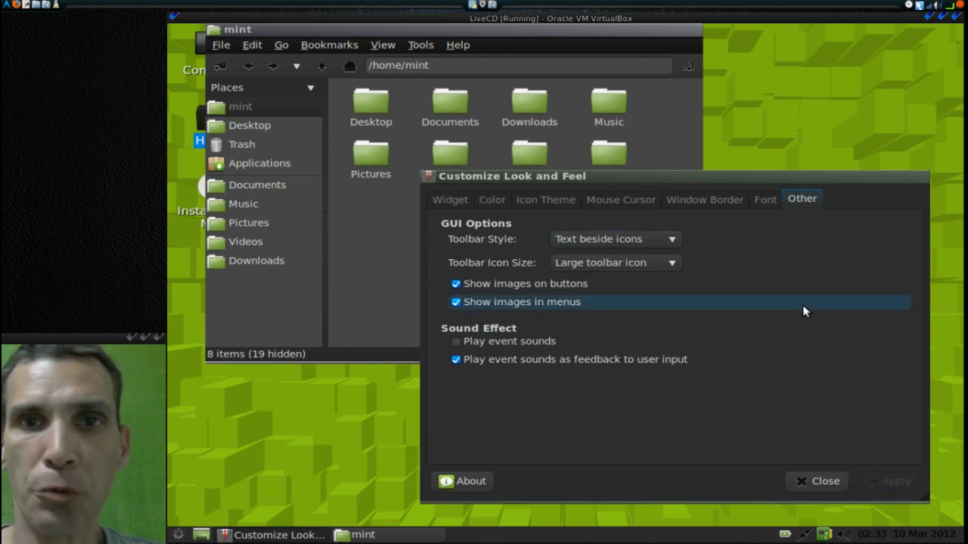